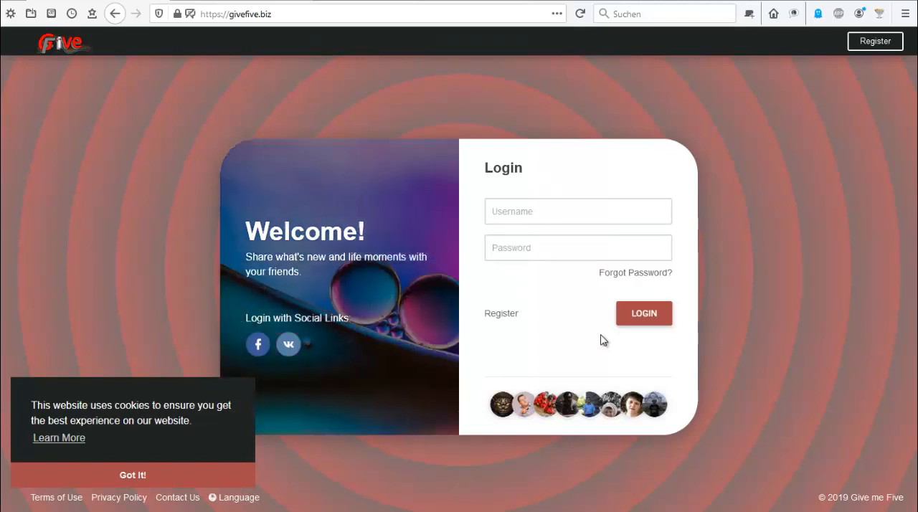
mouse_move(563, 302)
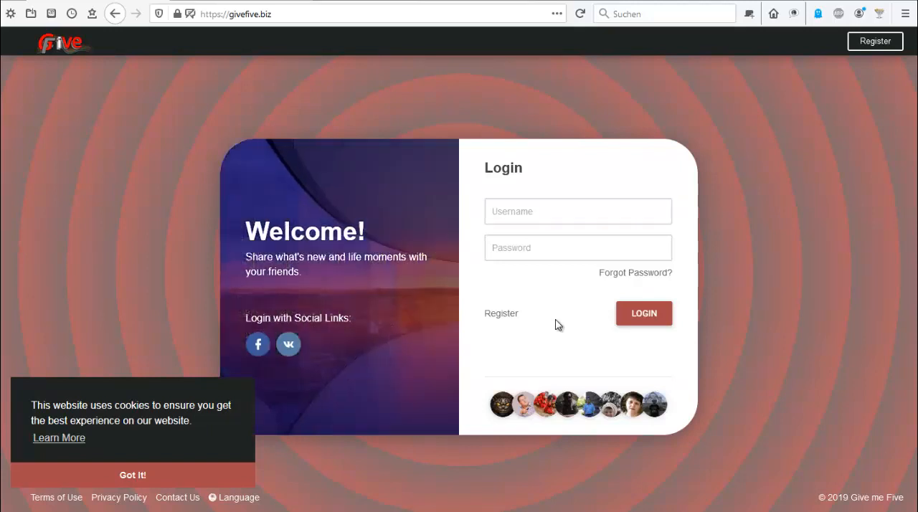
mouse_move(549, 357)
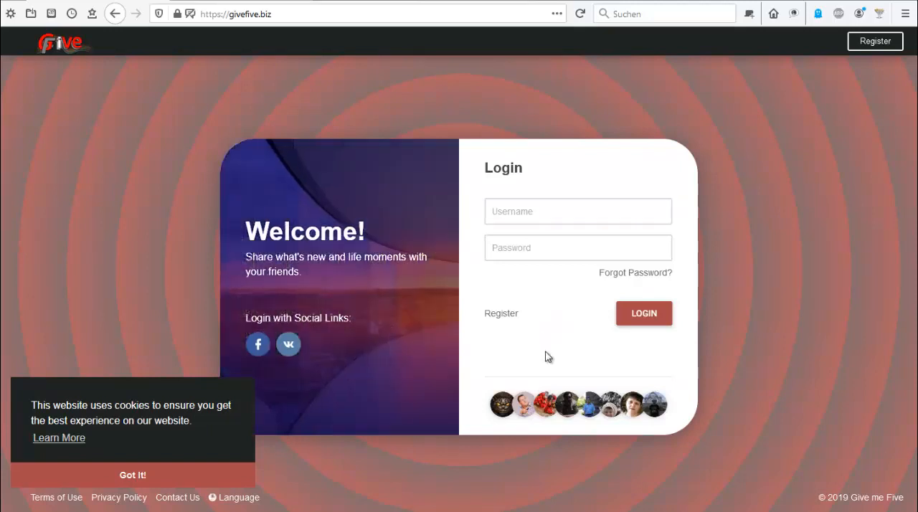
mouse_move(554, 365)
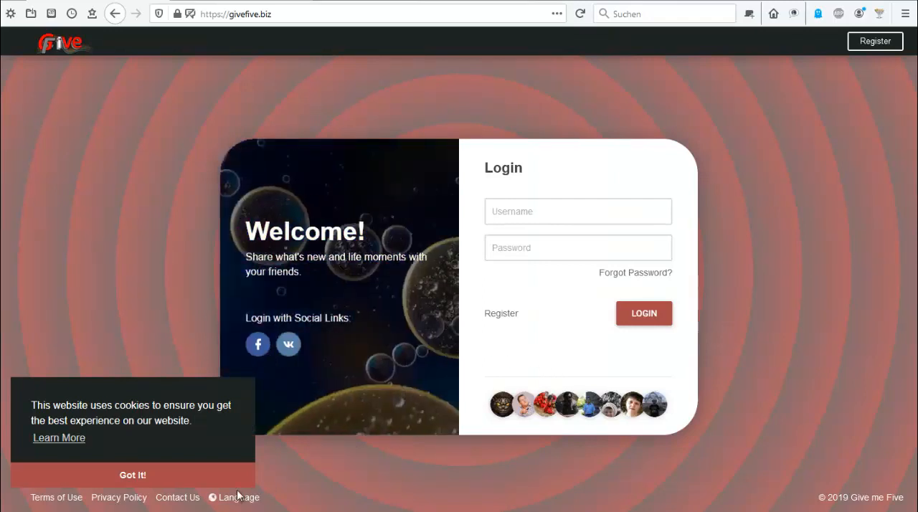
mouse_move(181, 347)
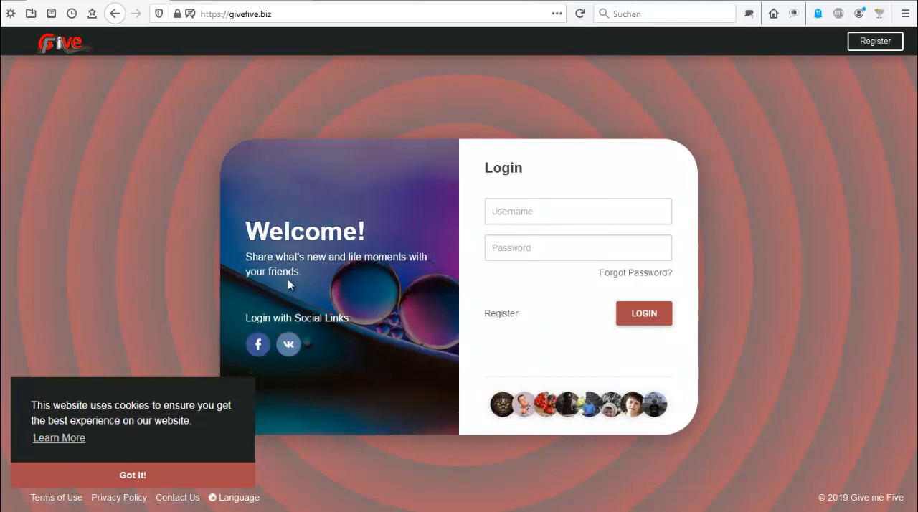
mouse_move(312, 278)
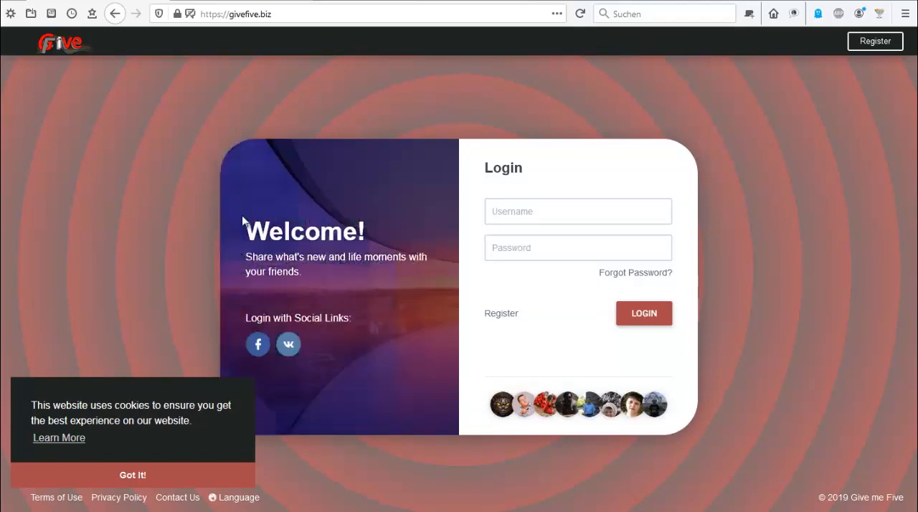
mouse_move(501, 313)
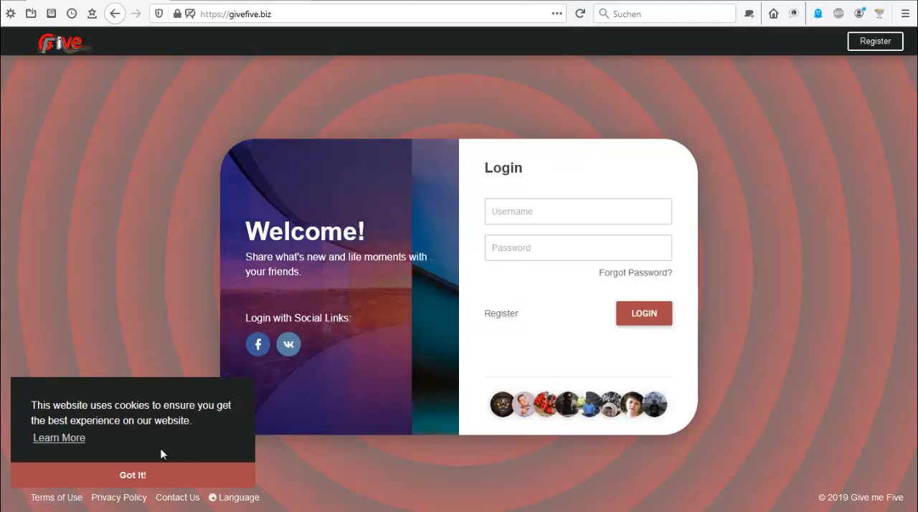
Accept the cookie notice, peek at the Language chooser without changing it, and head to Register
left_click(133, 475)
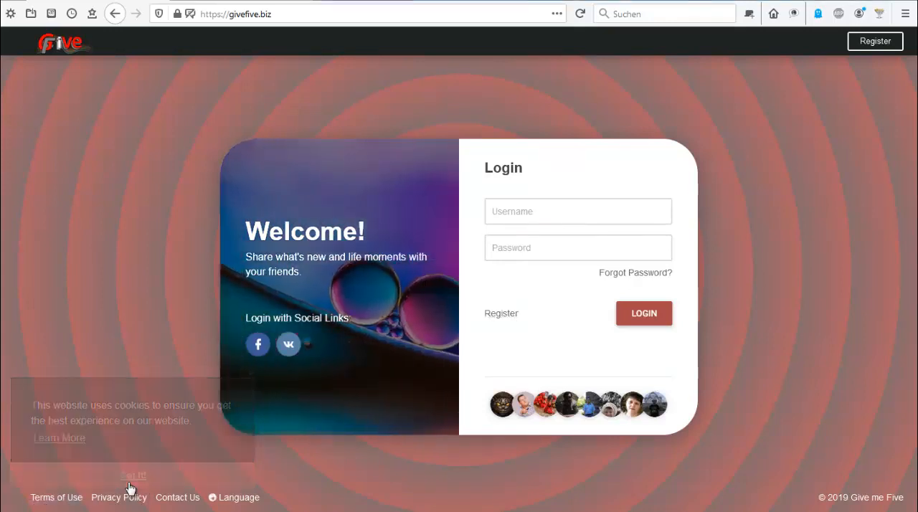
left_click(134, 475)
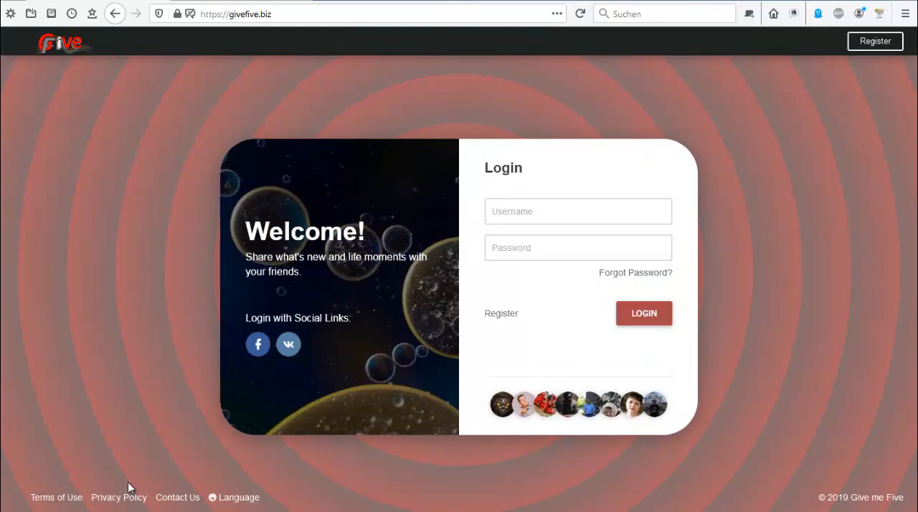
mouse_move(156, 484)
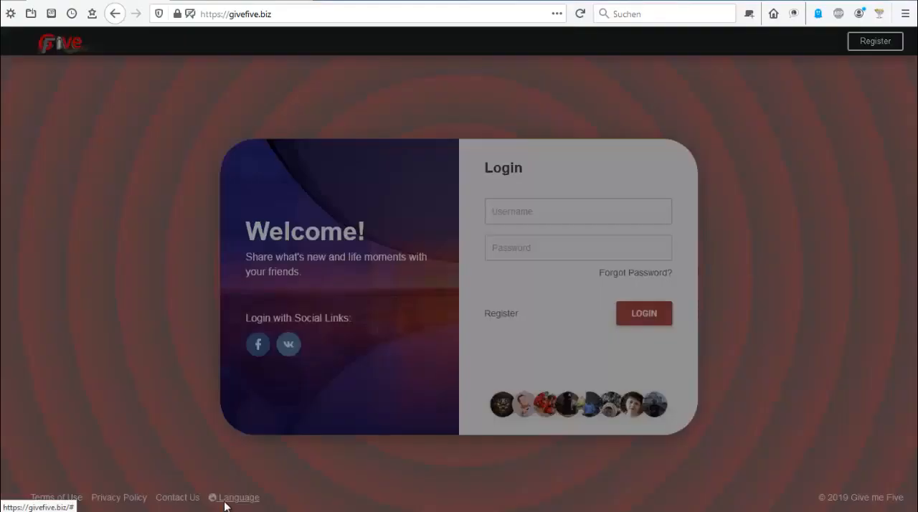
left_click(239, 497)
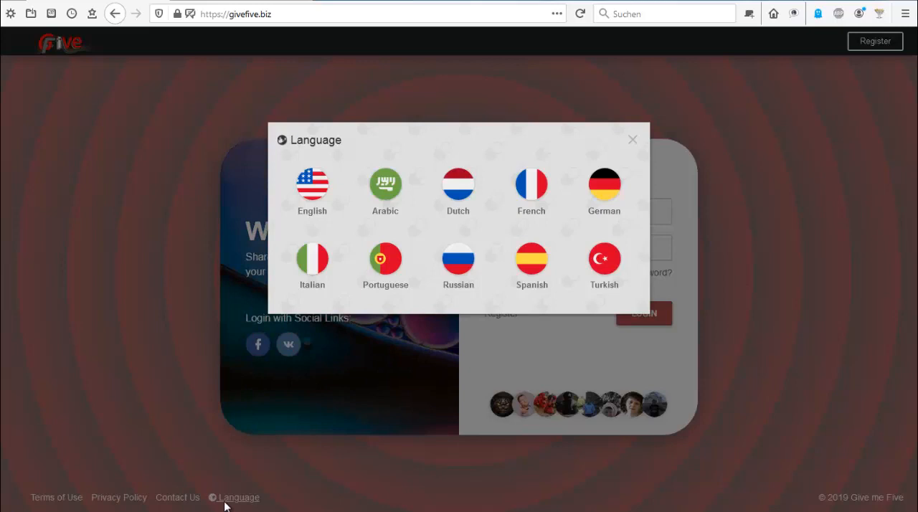
mouse_move(312, 416)
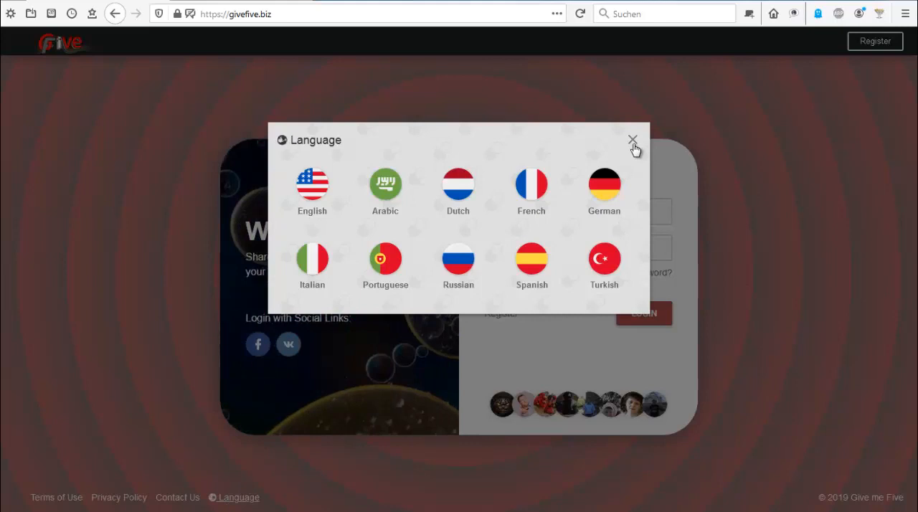
left_click(632, 139)
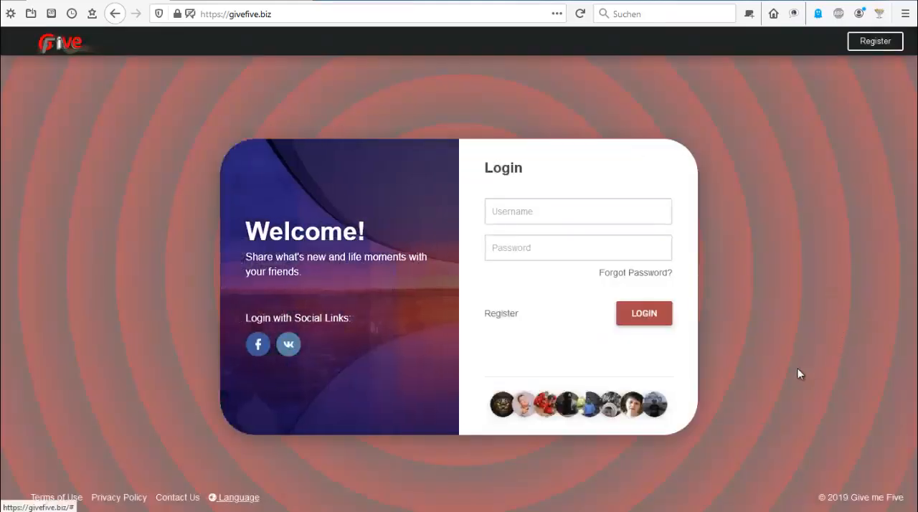
left_click(500, 314)
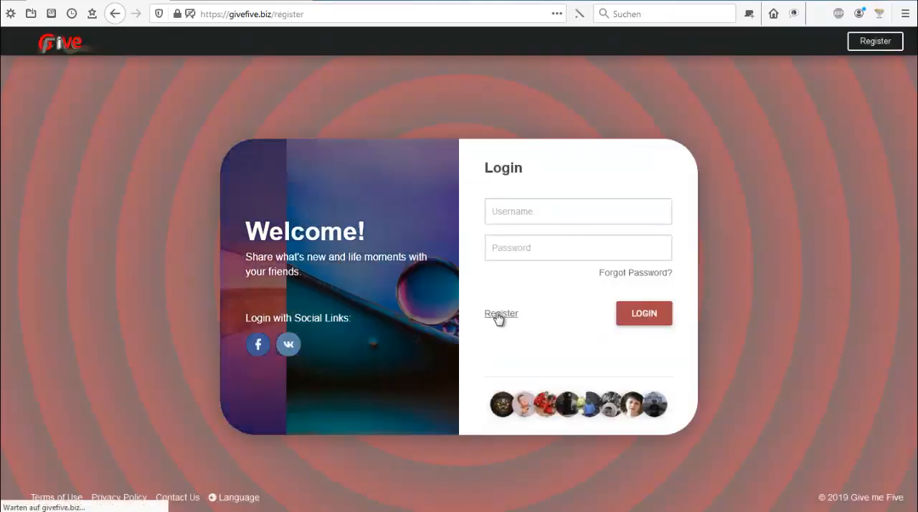
Fill the sign-up form with username 'John' and a johndoe .com email address
left_click(501, 314)
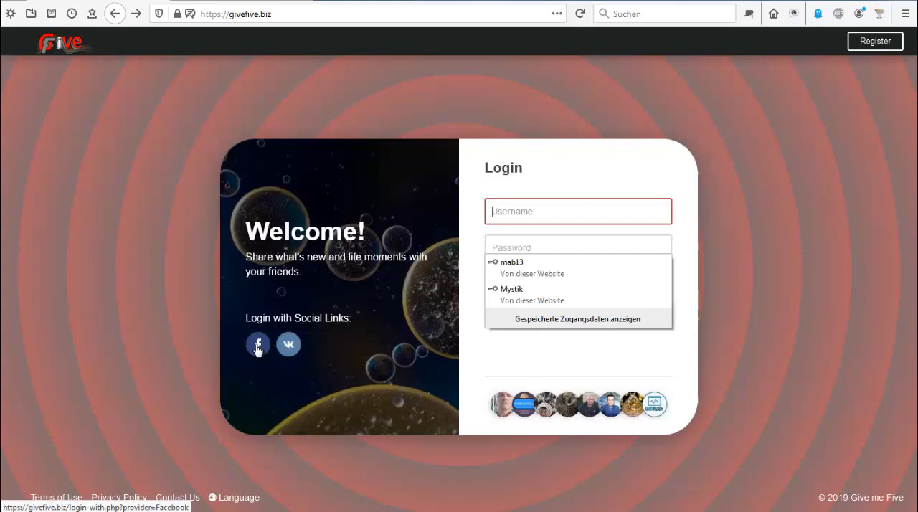
mouse_move(581, 360)
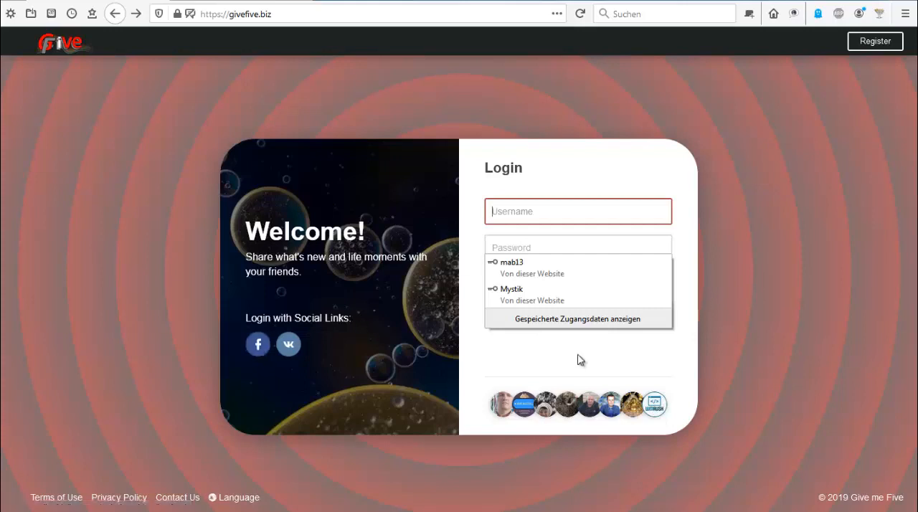
left_click(875, 41)
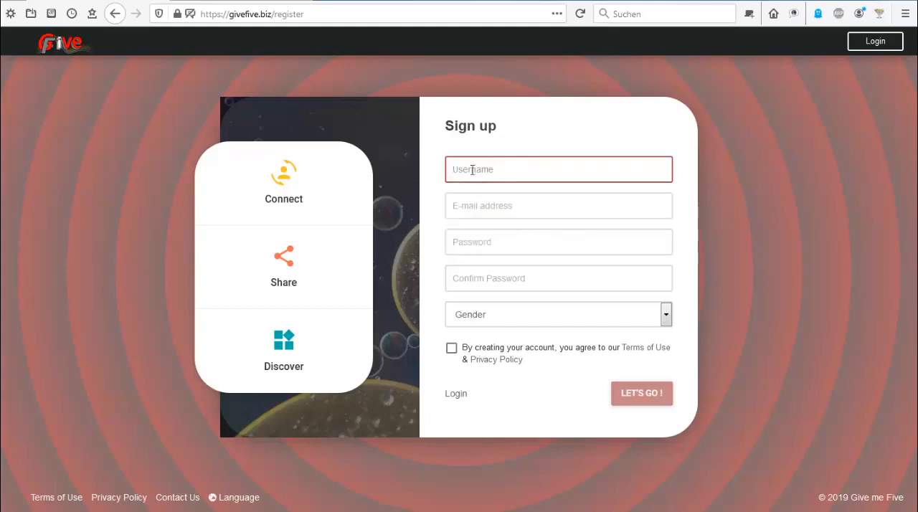
mouse_move(382, 188)
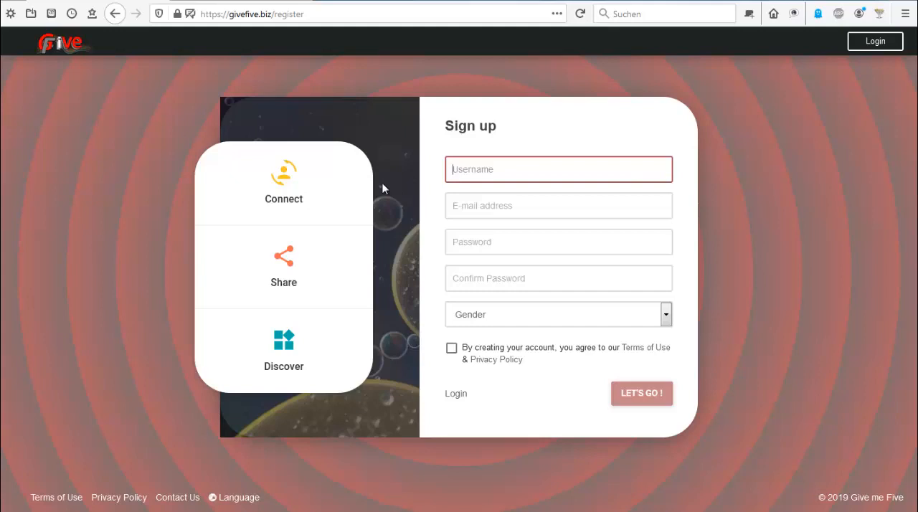
type("John")
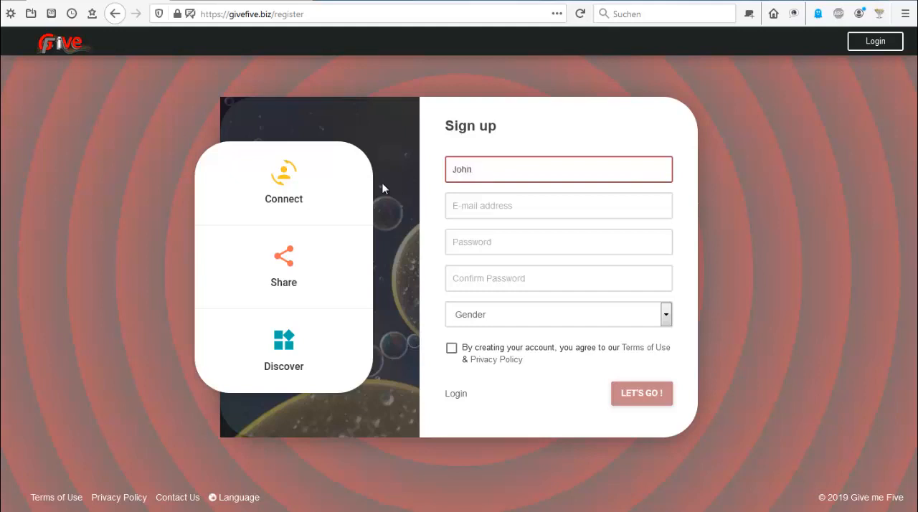
left_click(558, 206)
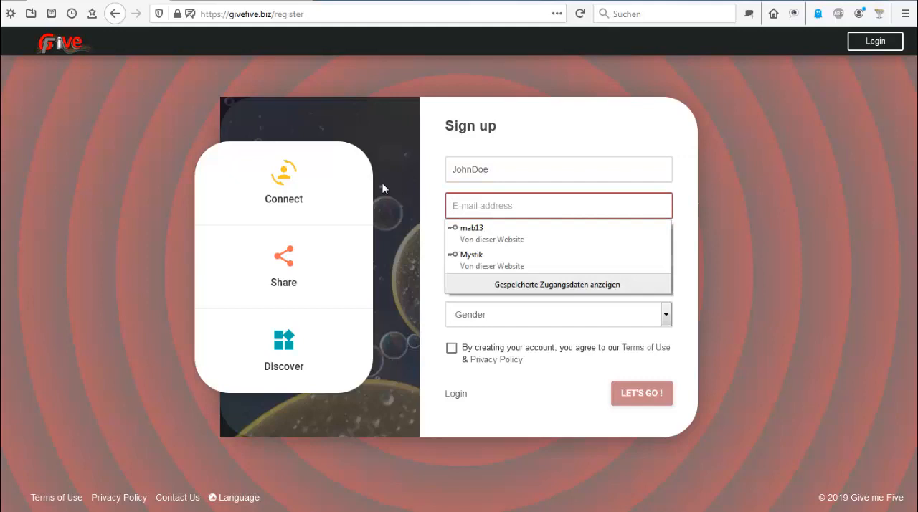
type("j")
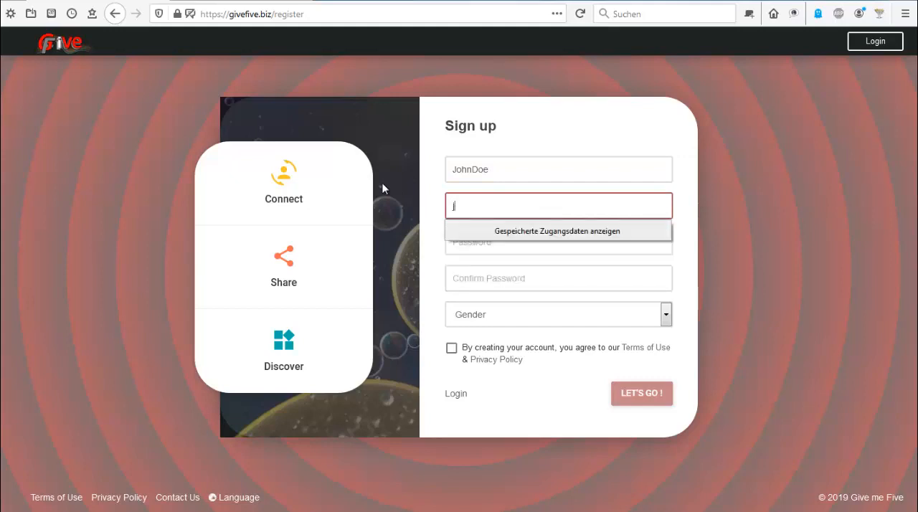
type("ohndoe@test")
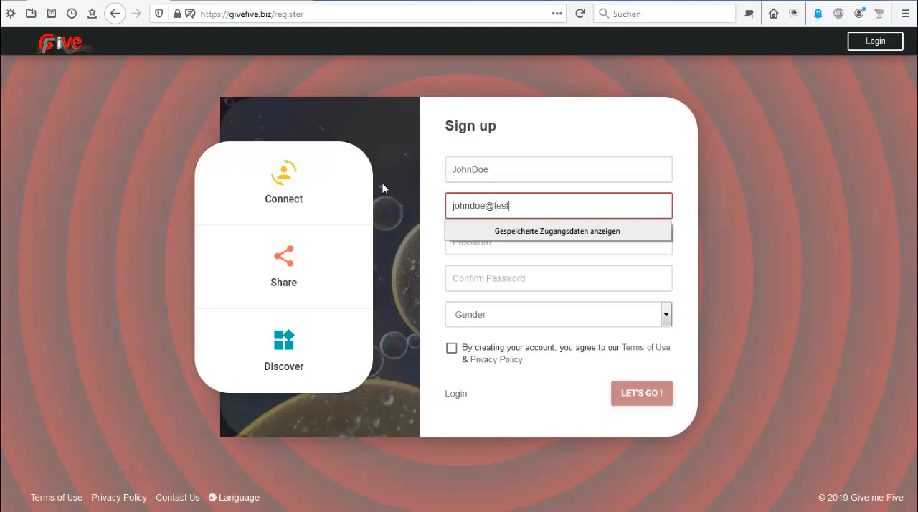
type(".com")
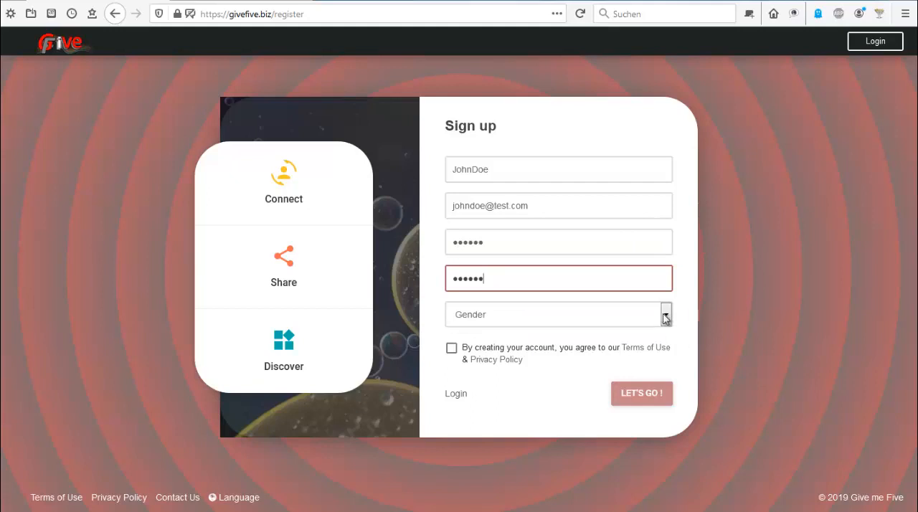
Set gender to Male, submit the new account and decline Firefox's save-login prompt
left_click(664, 314)
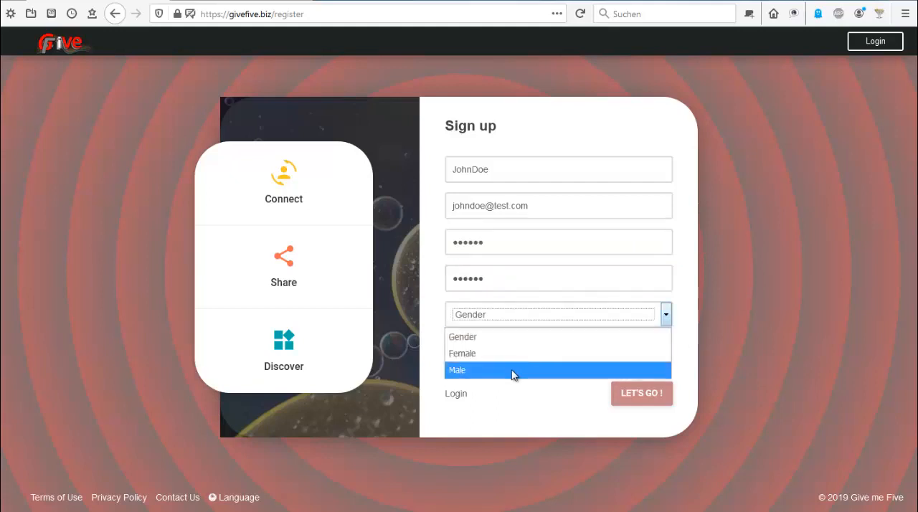
left_click(457, 370)
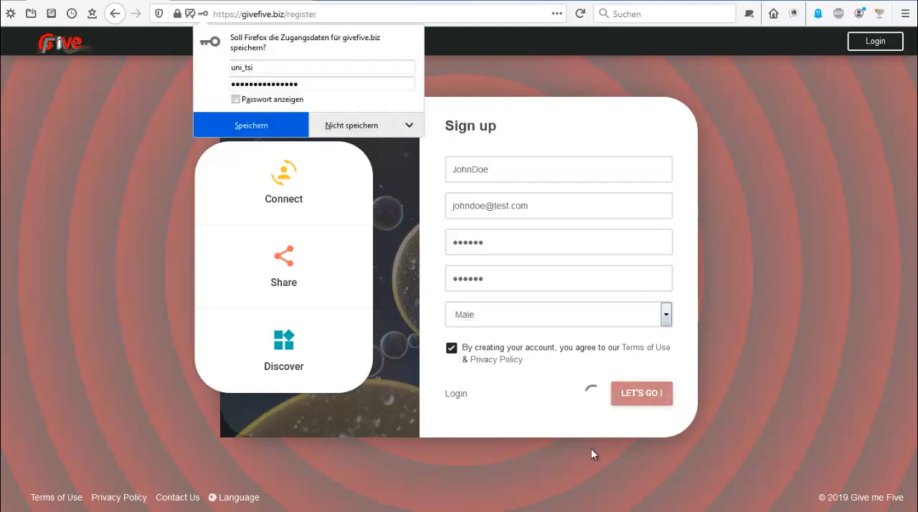
left_click(640, 393)
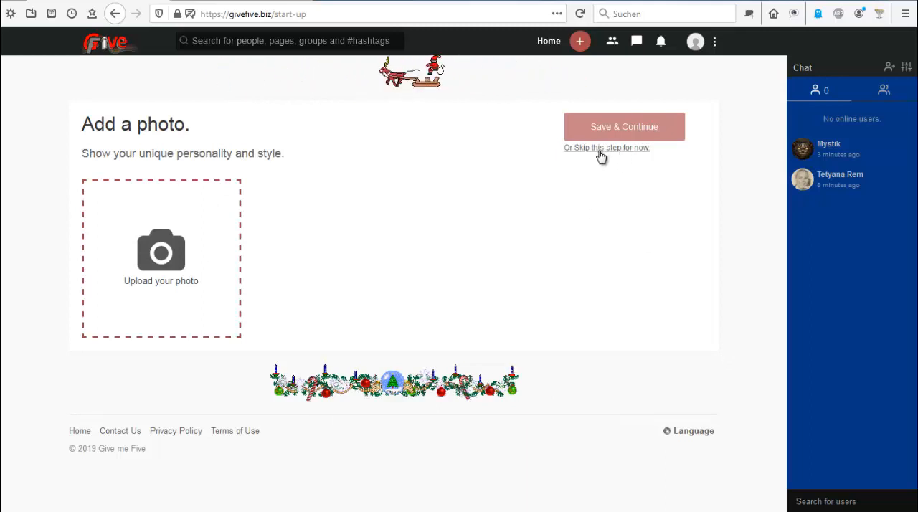
Skip the profile photo step and reach the Country choice on 'Tell us about you'
left_click(606, 147)
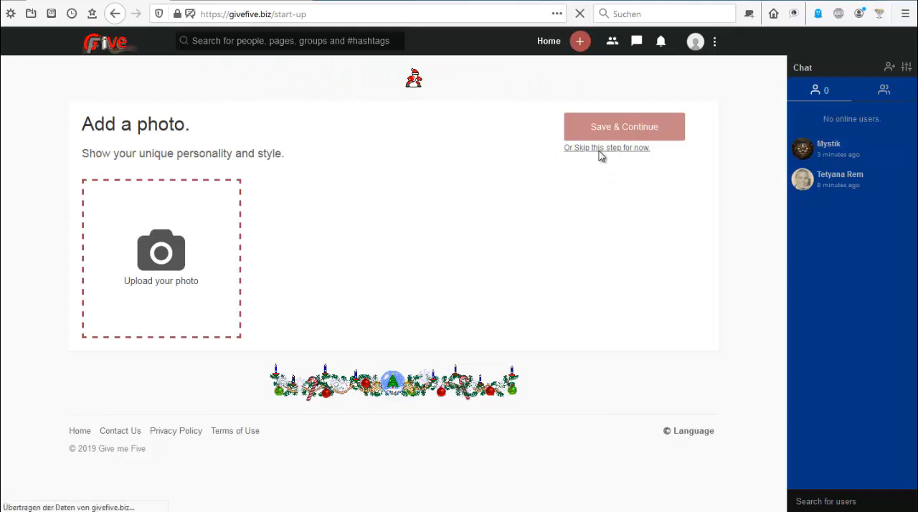
left_click(606, 147)
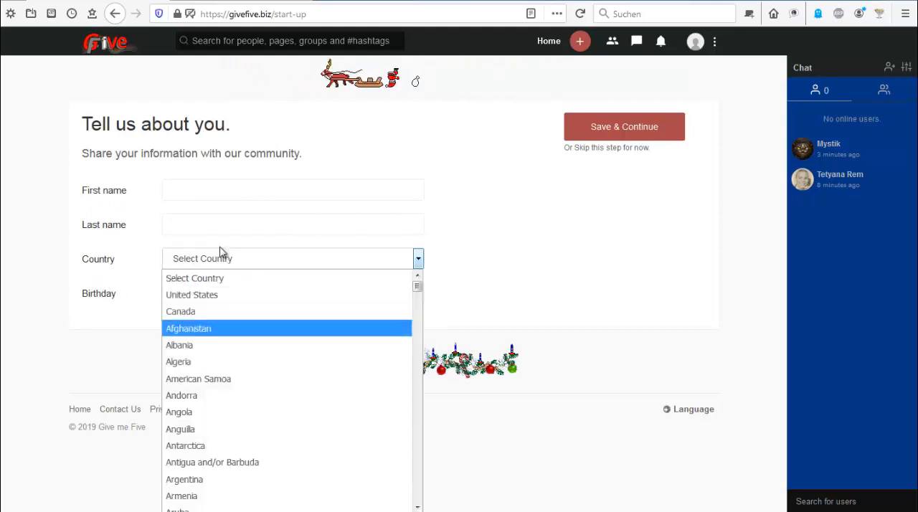
left_click(292, 293)
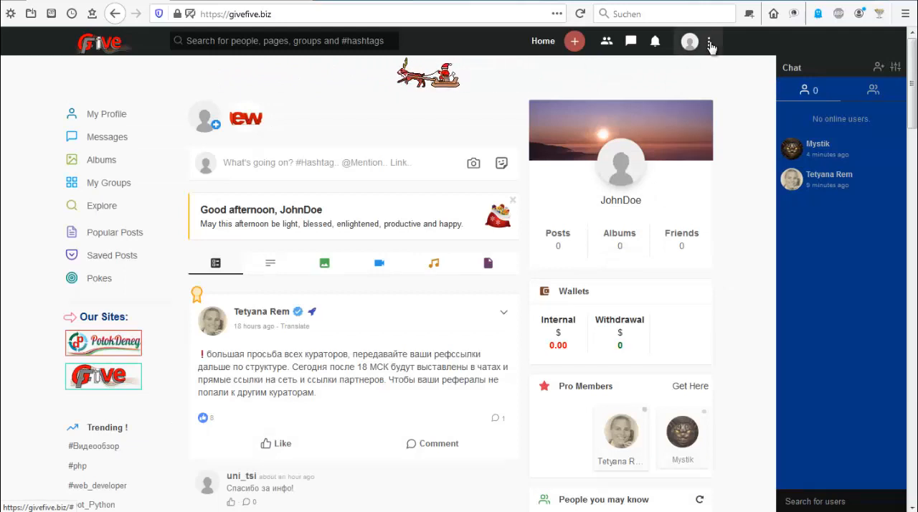
left_click(710, 41)
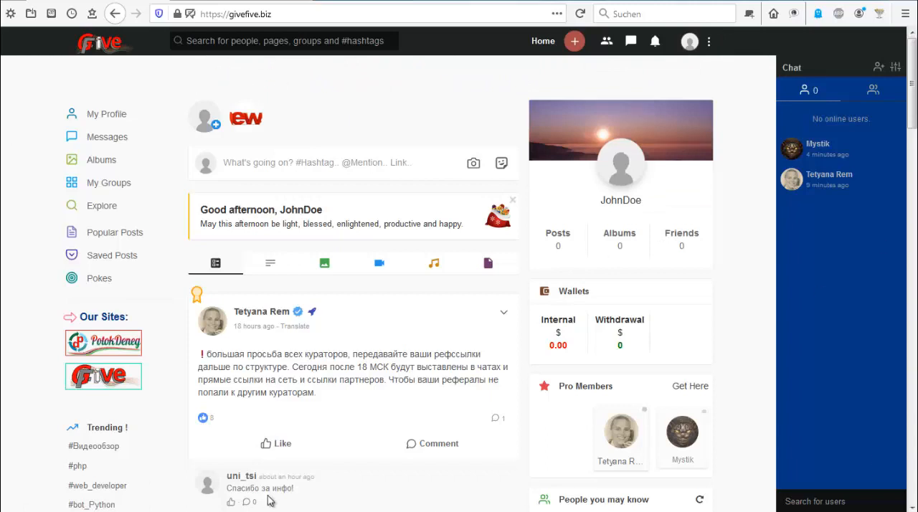
mouse_move(107, 114)
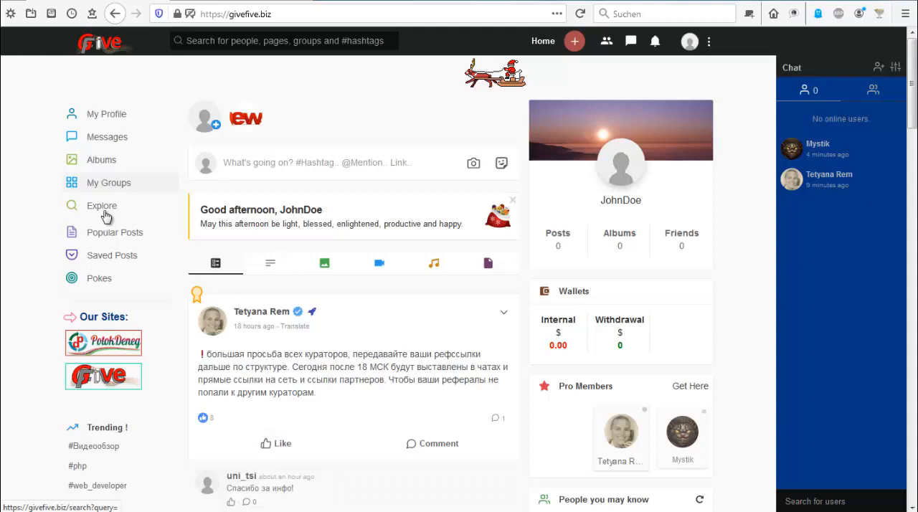
mouse_move(99, 278)
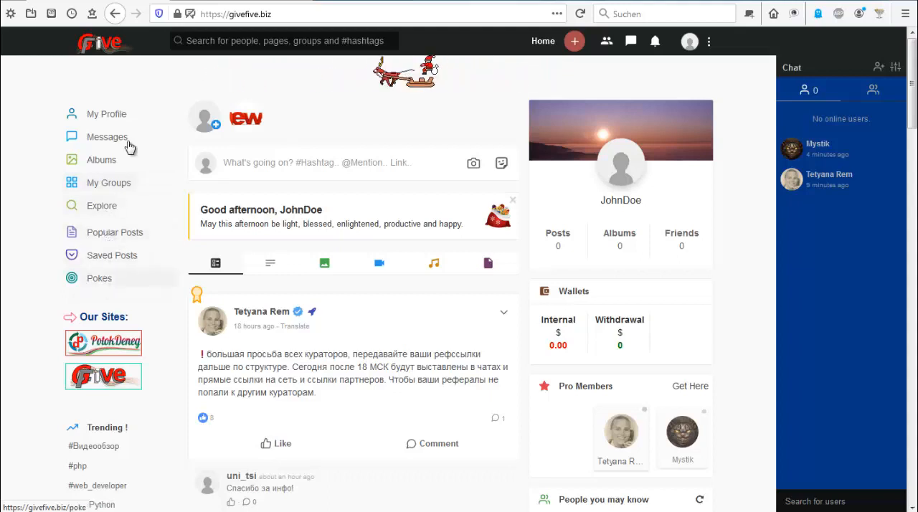
mouse_move(104, 251)
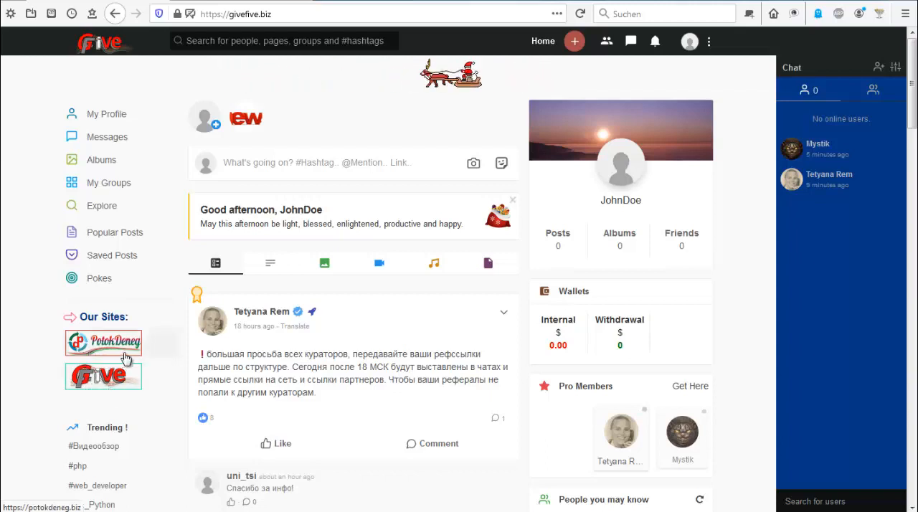
scroll("down", 3)
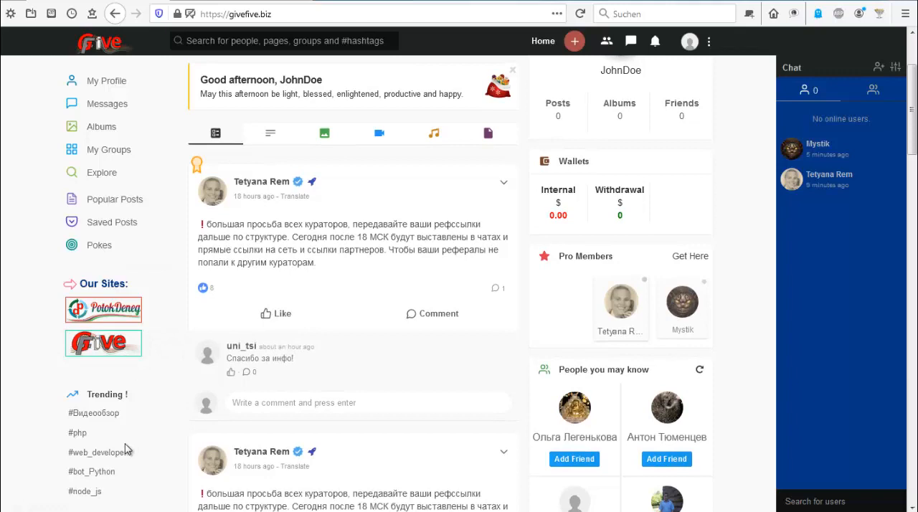
mouse_move(84, 492)
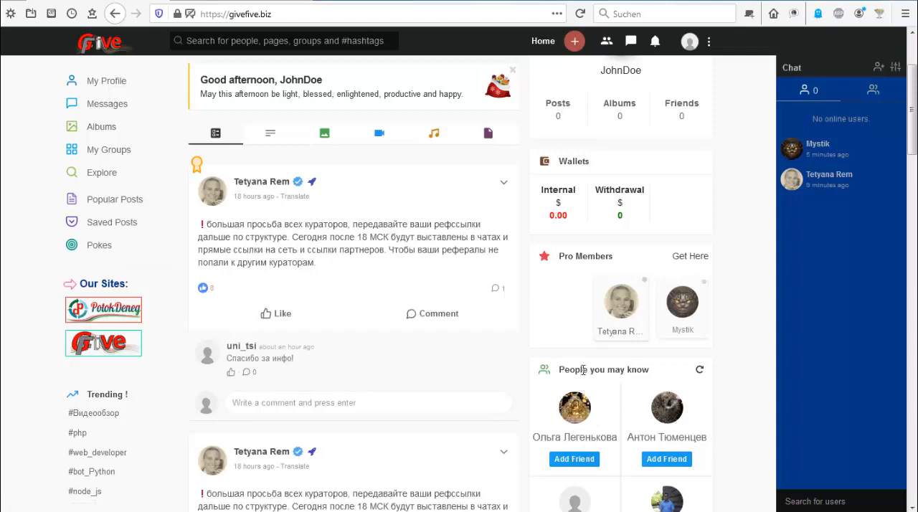
scroll("down", 3)
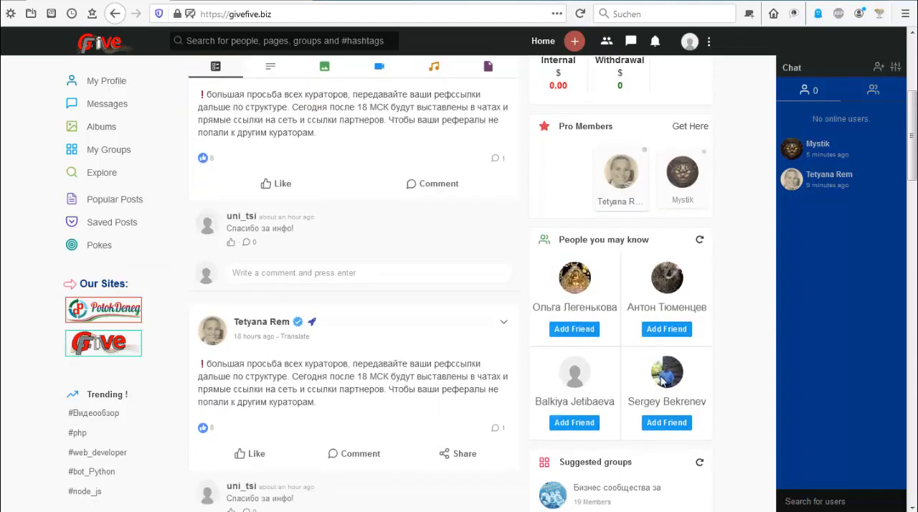
mouse_move(637, 369)
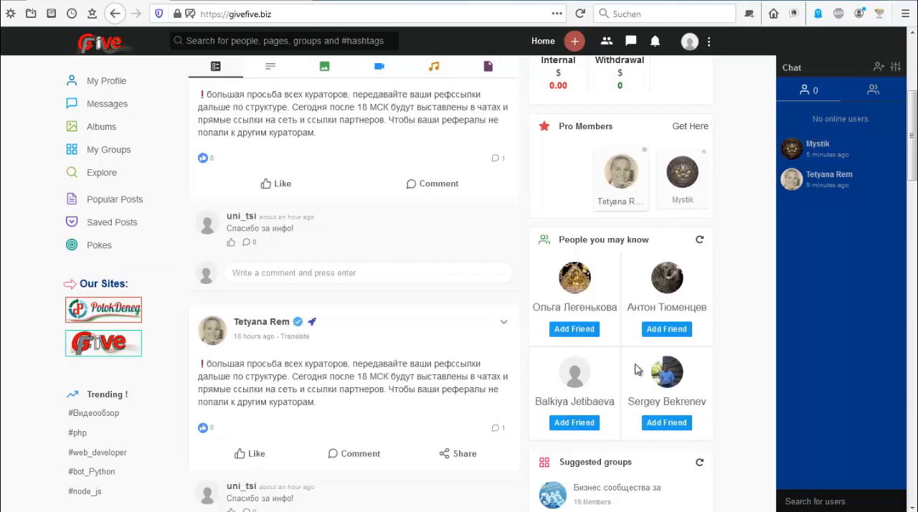
scroll("down", 3)
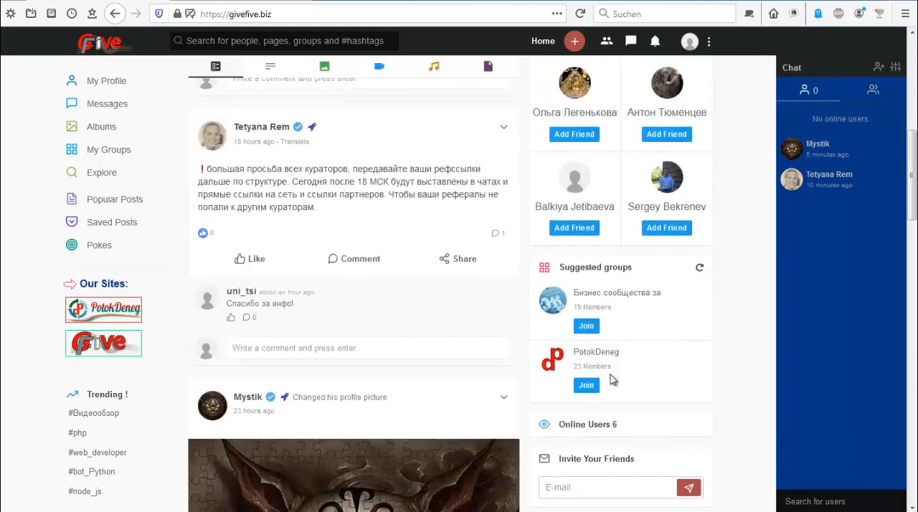
scroll("down", 3)
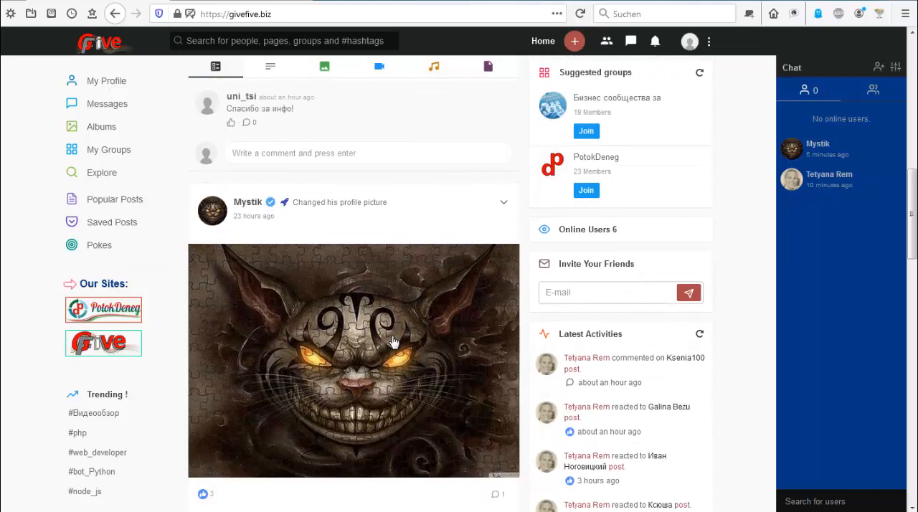
mouse_move(373, 371)
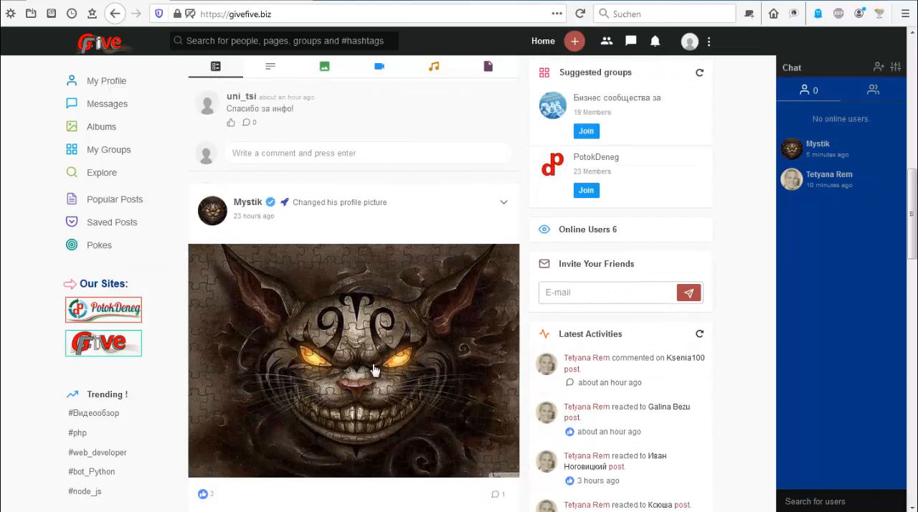
scroll("down", 3)
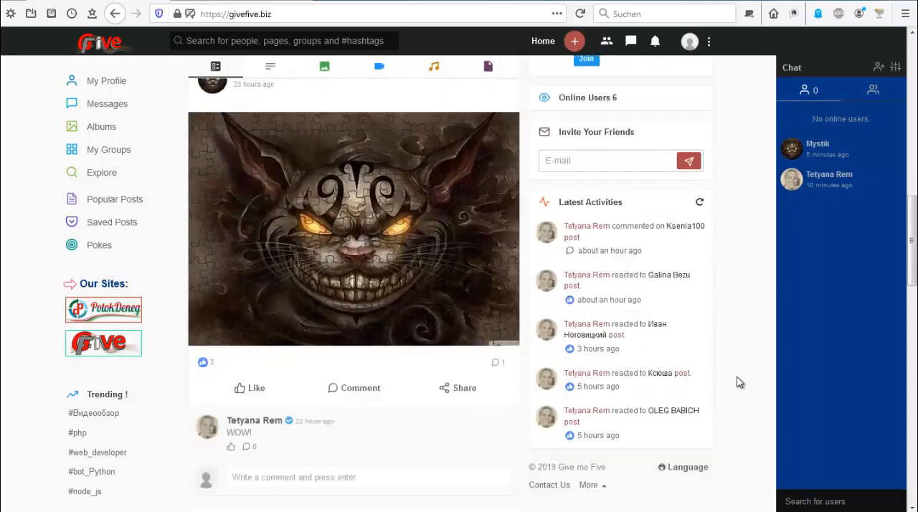
scroll("down", 3)
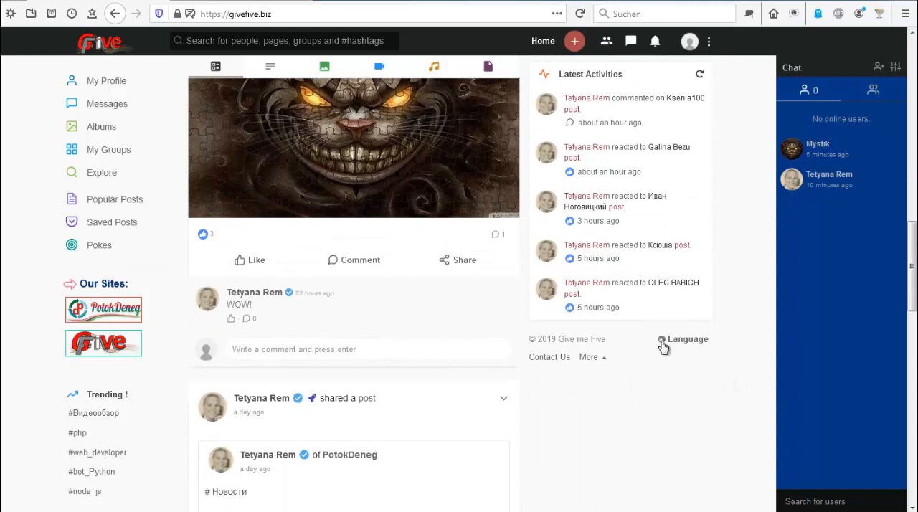
mouse_move(608, 365)
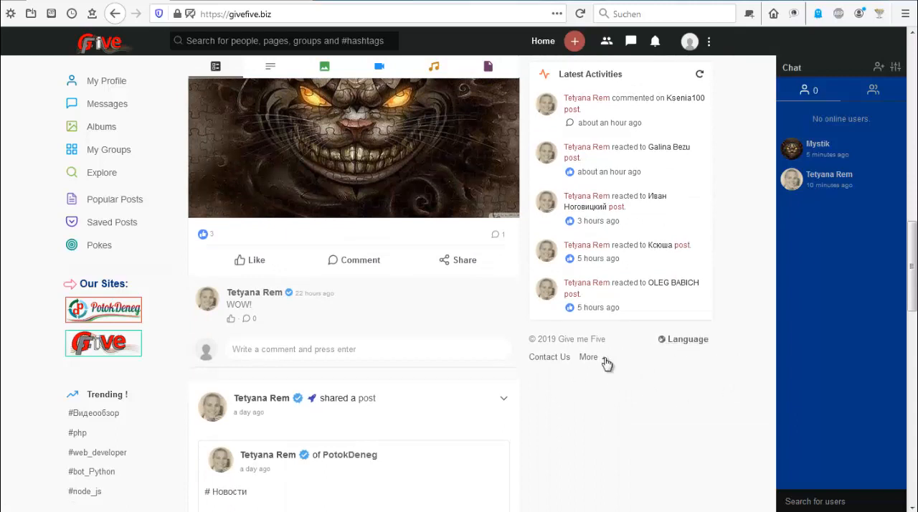
left_click(588, 356)
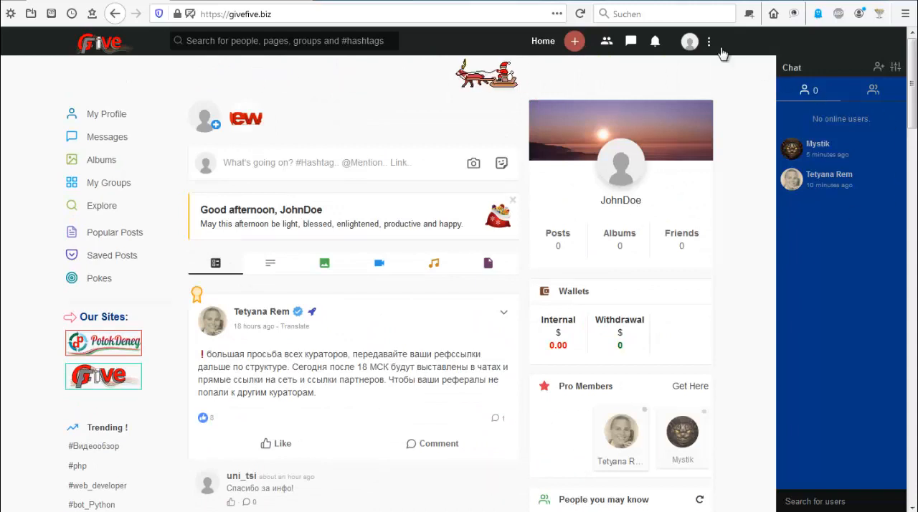
Visit the JohnDoe profile via the avatar menu, check its empty Activities list, then go to its settings
left_click(709, 41)
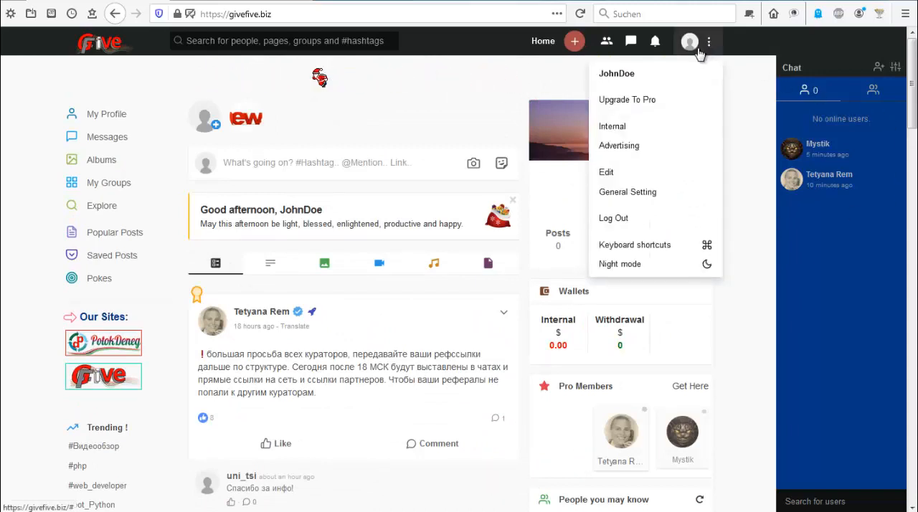
left_click(617, 73)
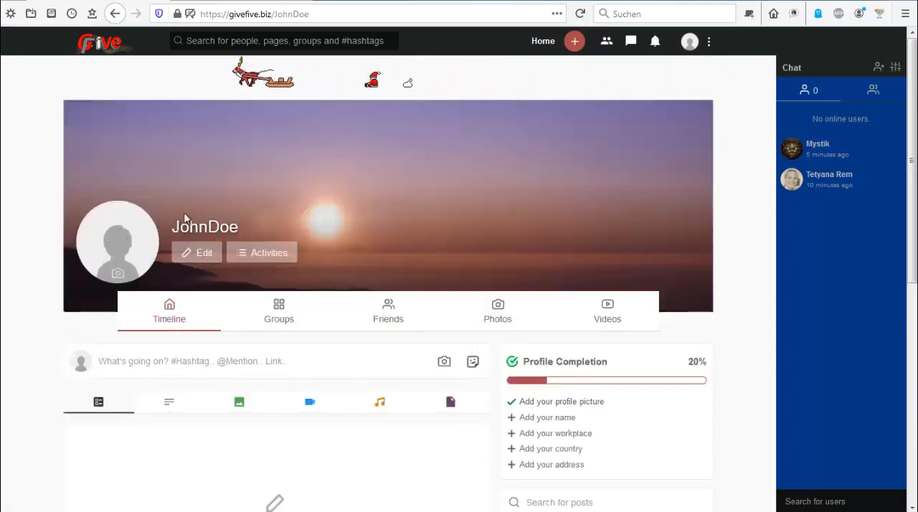
left_click(261, 251)
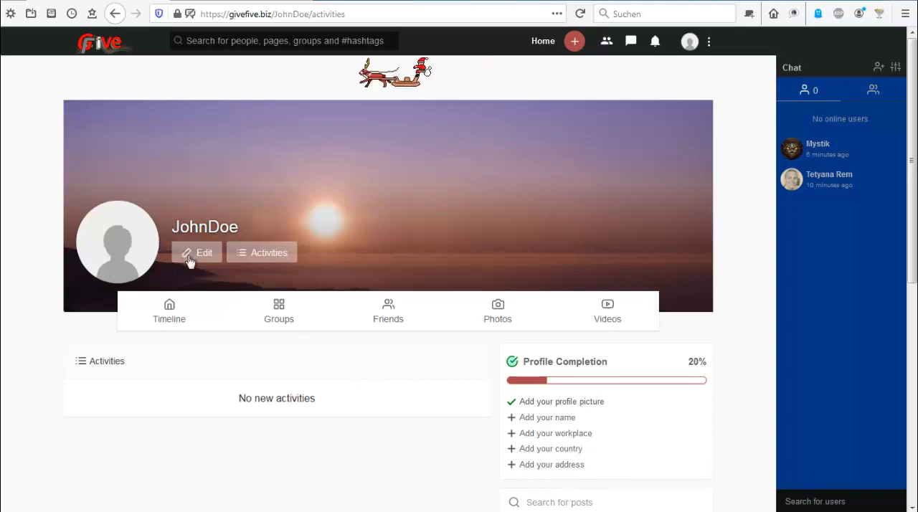
left_click(200, 253)
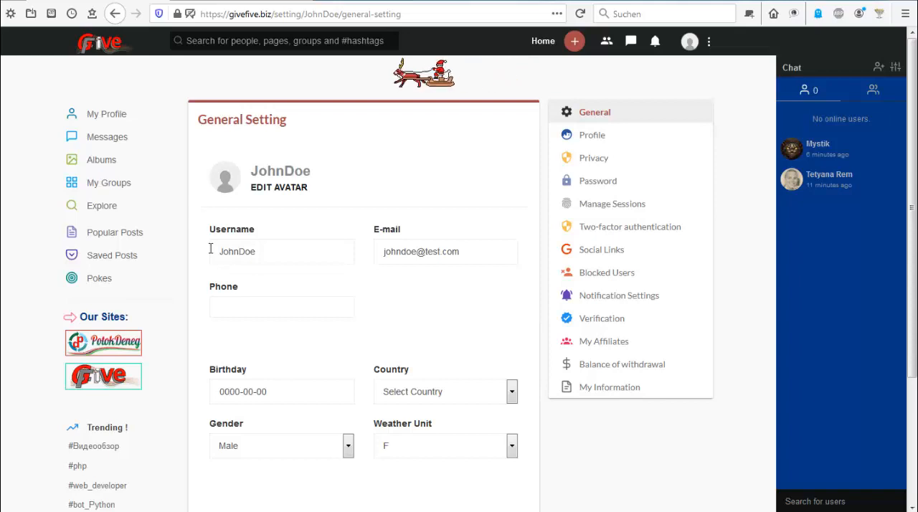
On General Setting, leave gender as is and switch Weather Unit from F to C
left_click(281, 391)
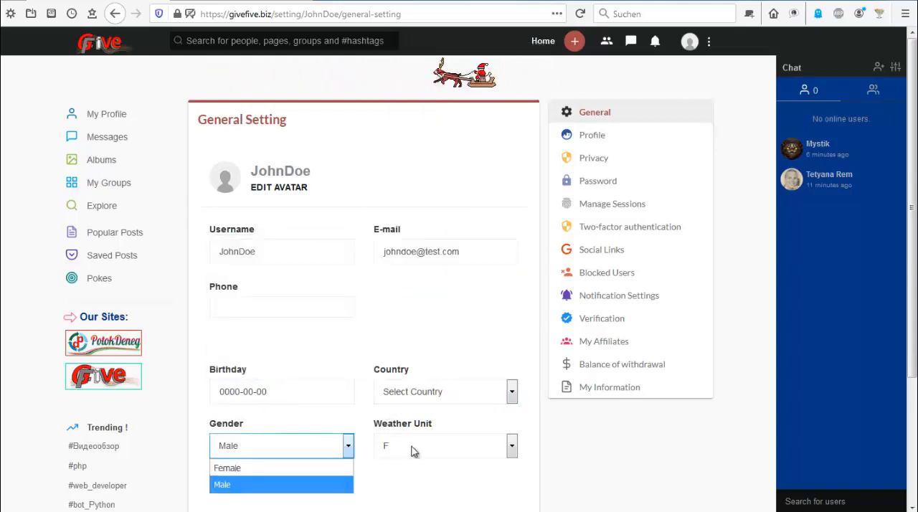
left_click(445, 446)
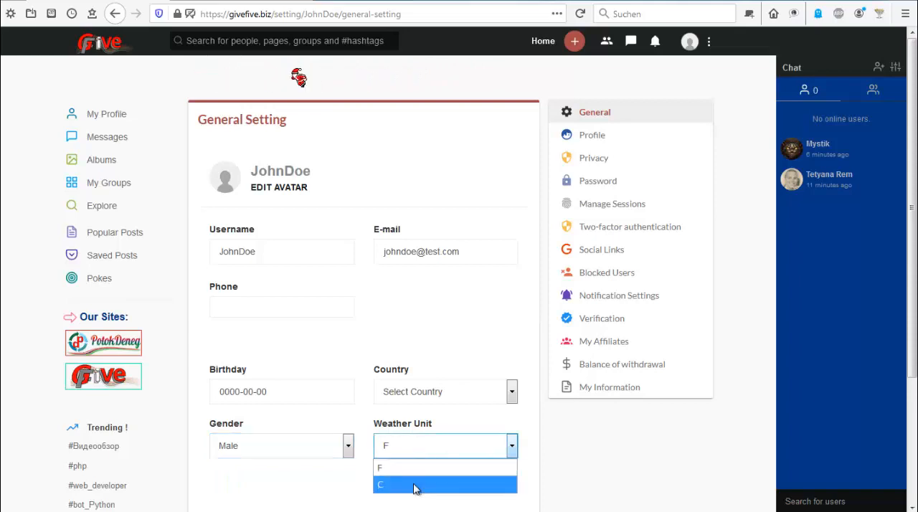
left_click(381, 485)
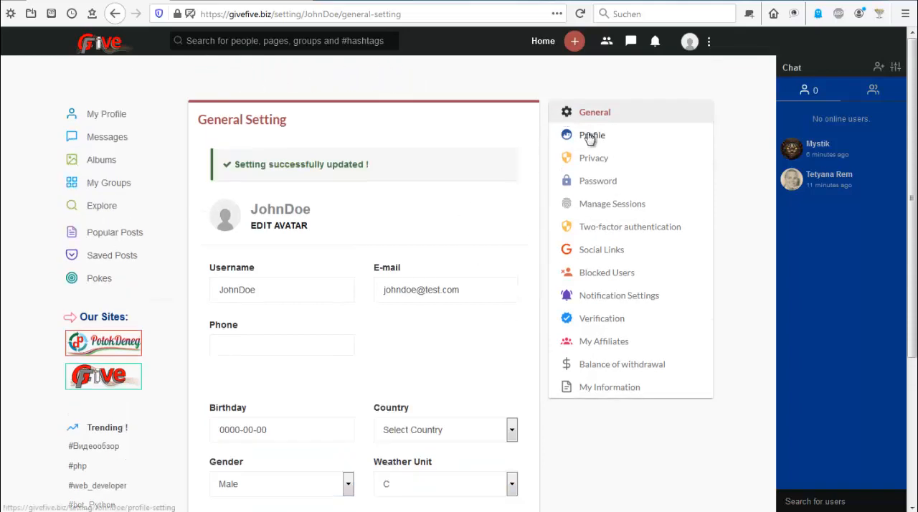
Review the Profile Setting fields — About me, School, Working at, company website — leaving them empty
left_click(593, 134)
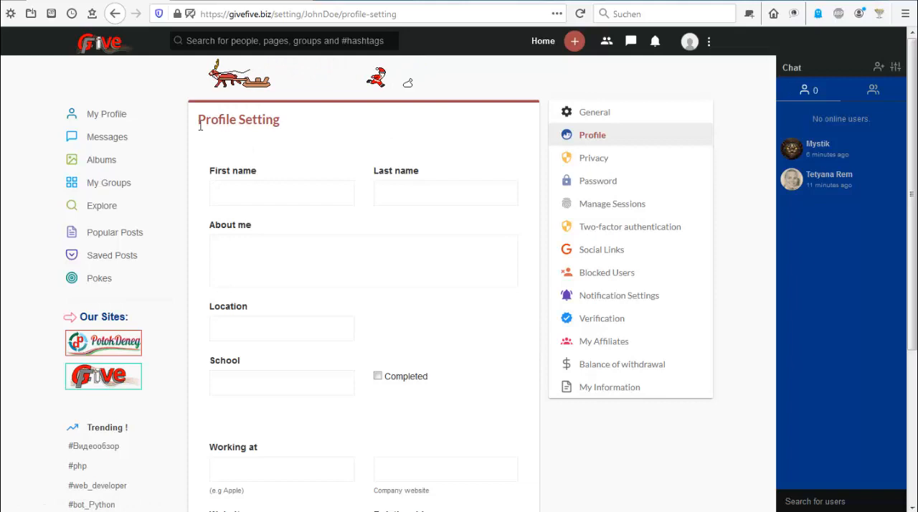
left_click(363, 260)
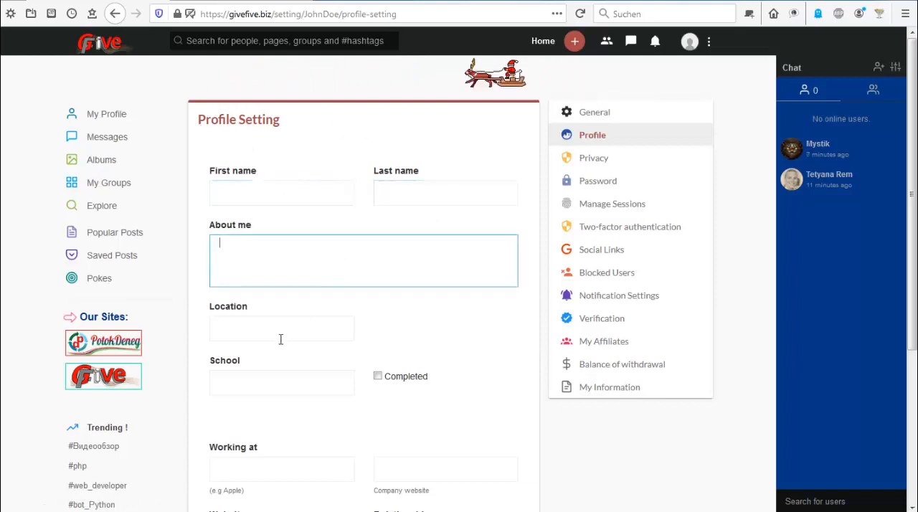
left_click(281, 382)
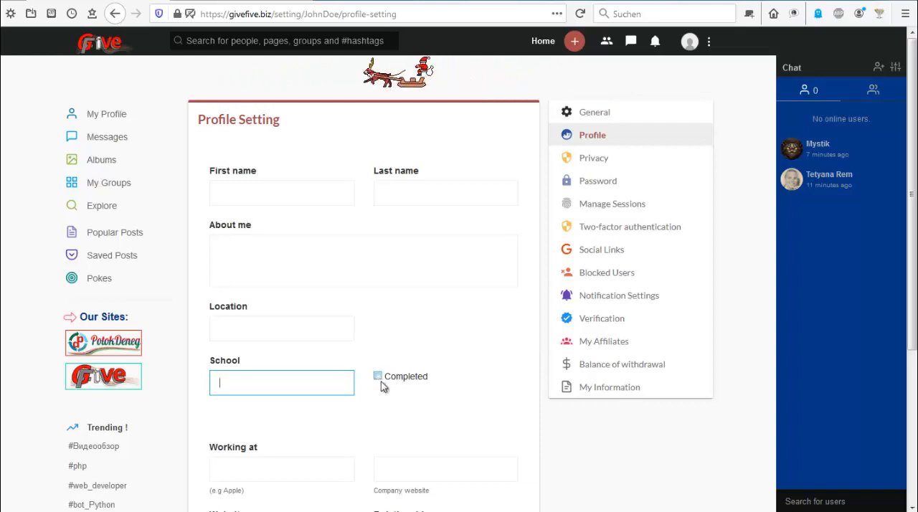
scroll("down", 3)
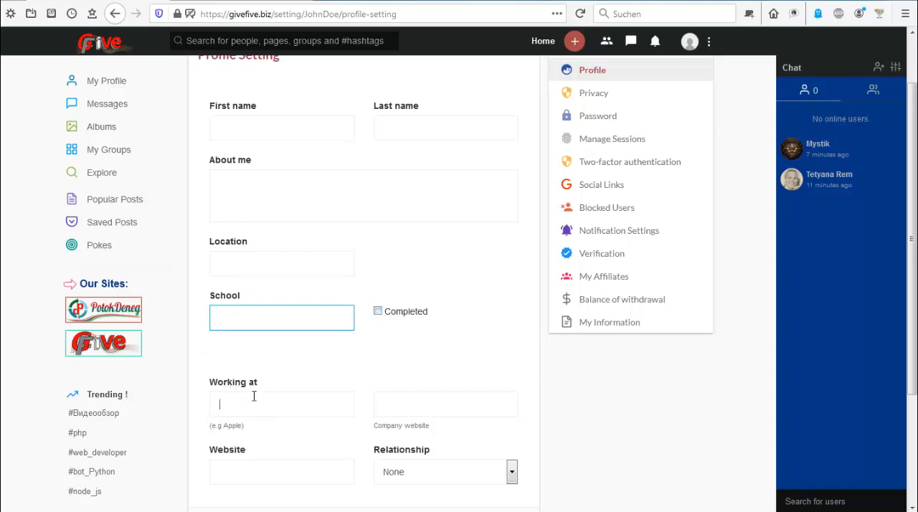
left_click(445, 404)
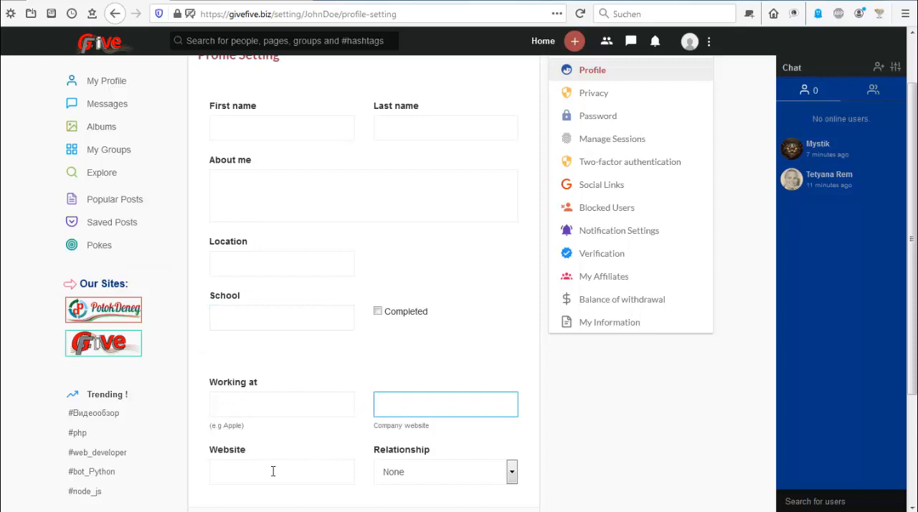
left_click(444, 471)
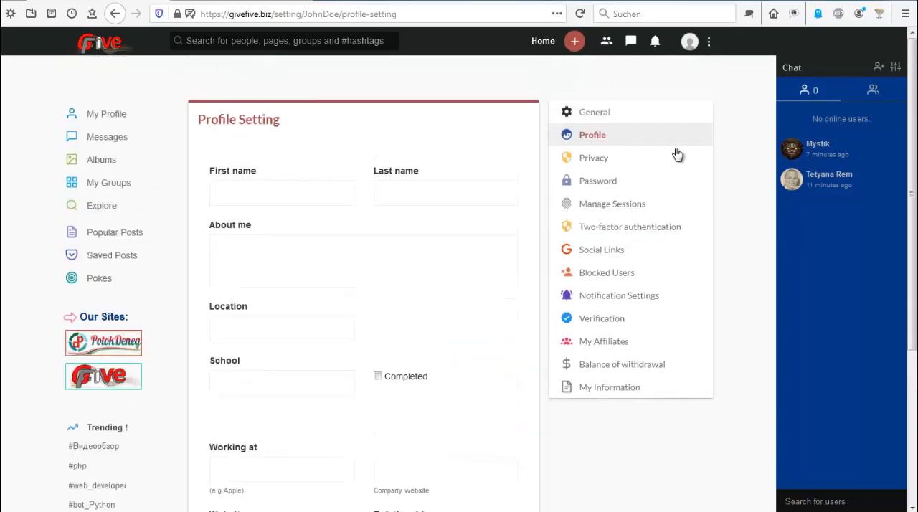
mouse_move(593, 158)
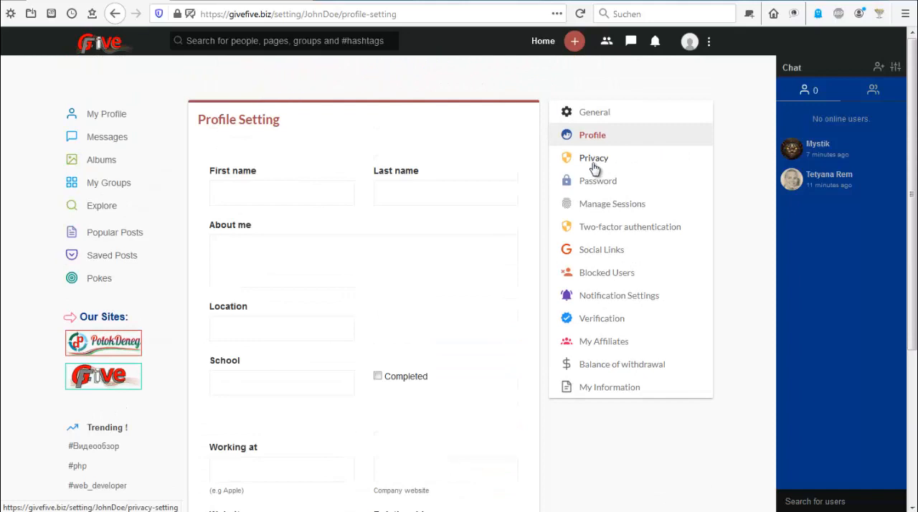
In Privacy settings, limit 'Who can message me' to My Friends
left_click(593, 158)
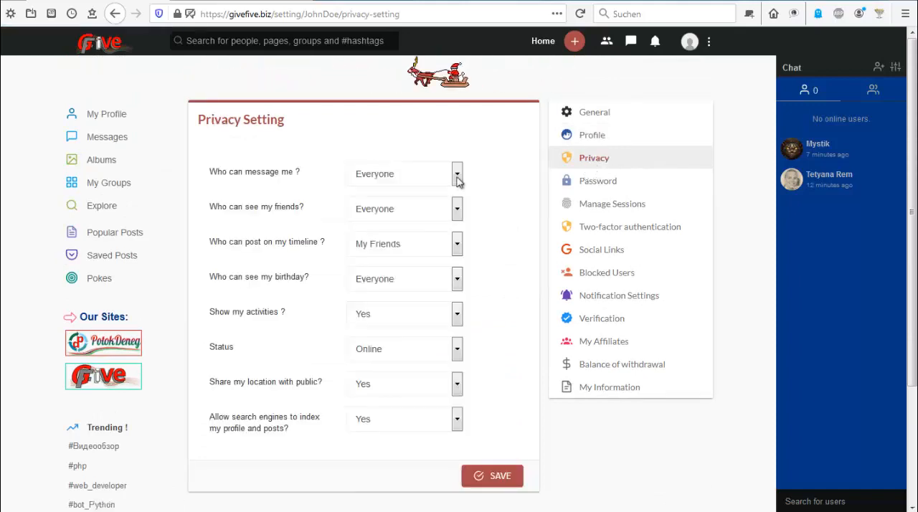
left_click(457, 173)
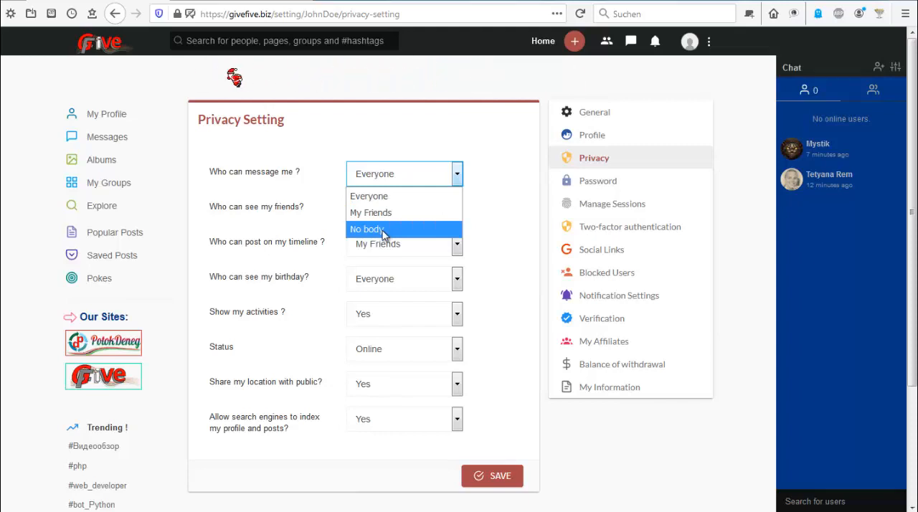
left_click(371, 212)
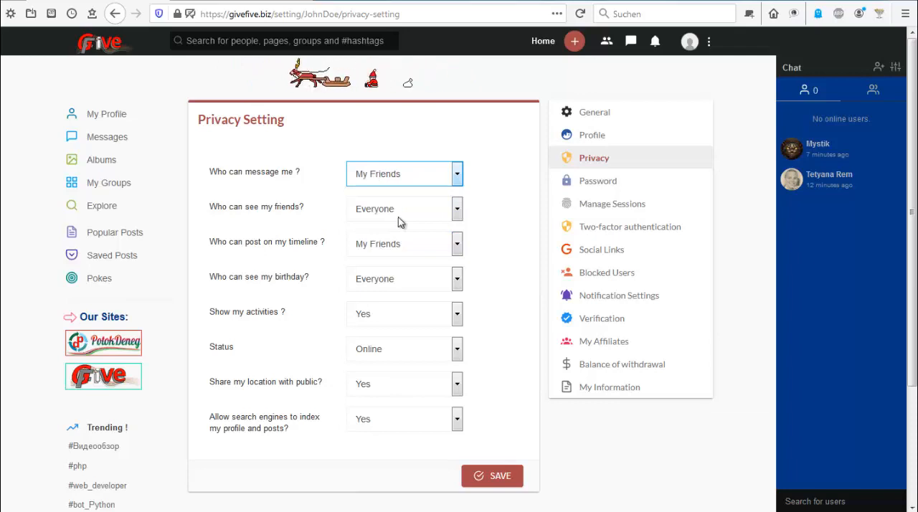
mouse_move(406, 220)
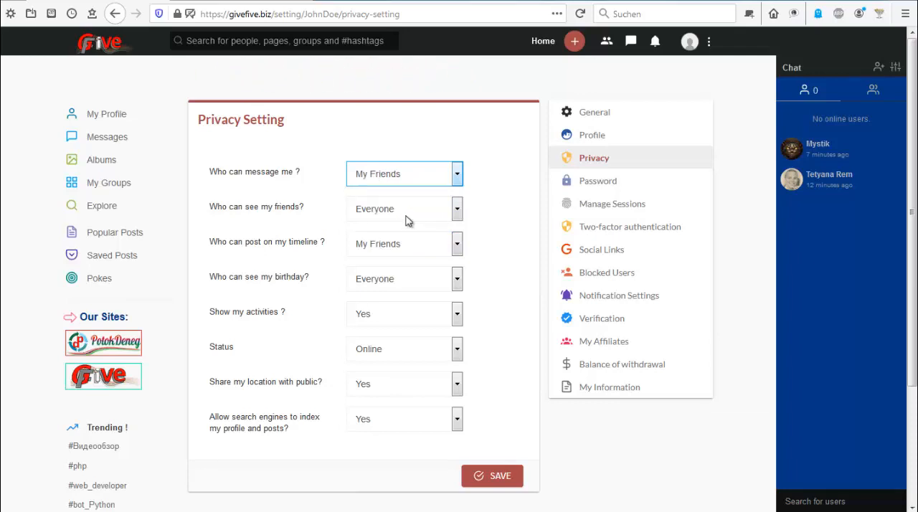
left_click(404, 208)
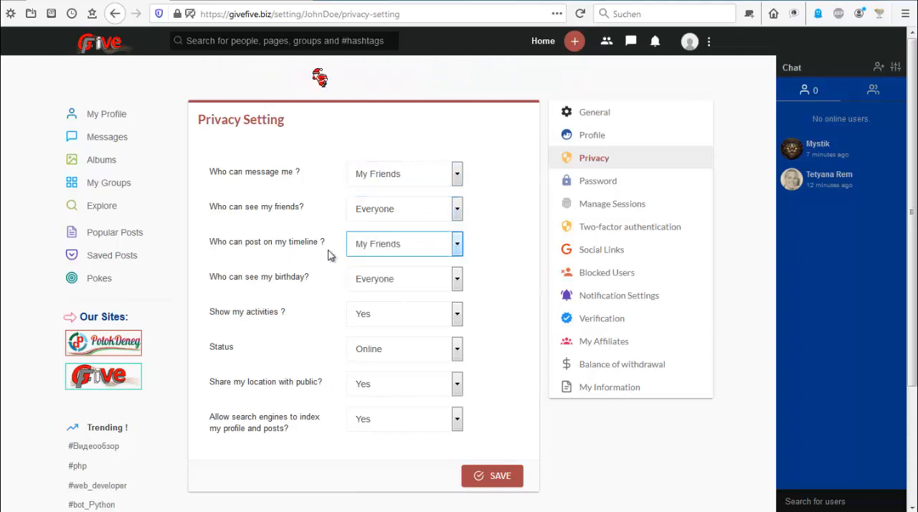
Set timeline posting and birthday visibility to No body and save the privacy settings
left_click(404, 243)
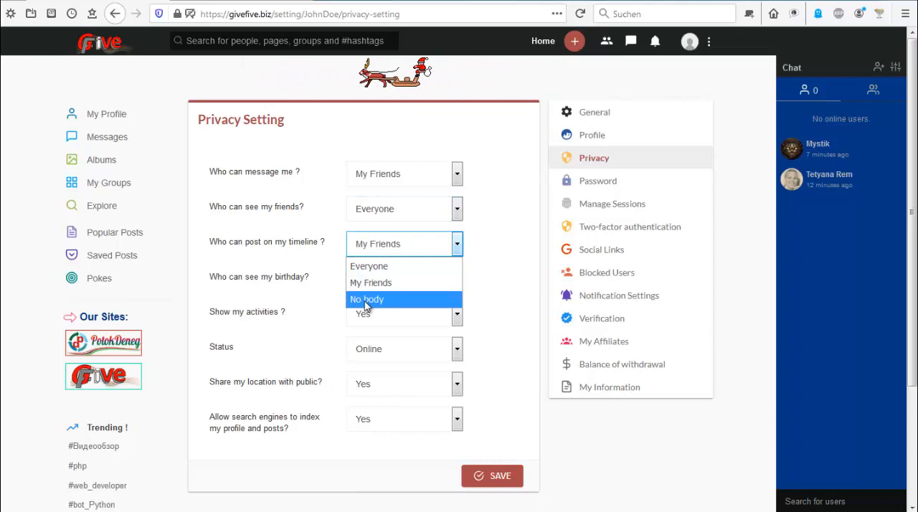
left_click(367, 299)
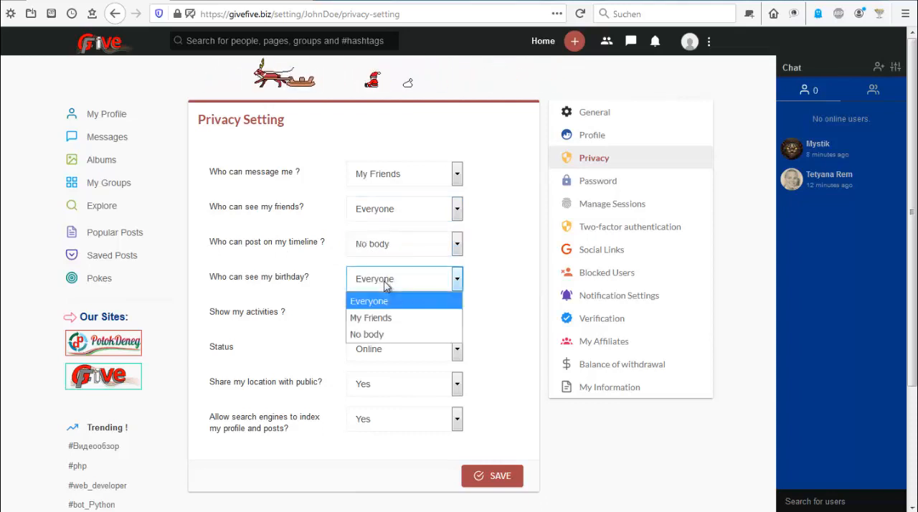
left_click(367, 334)
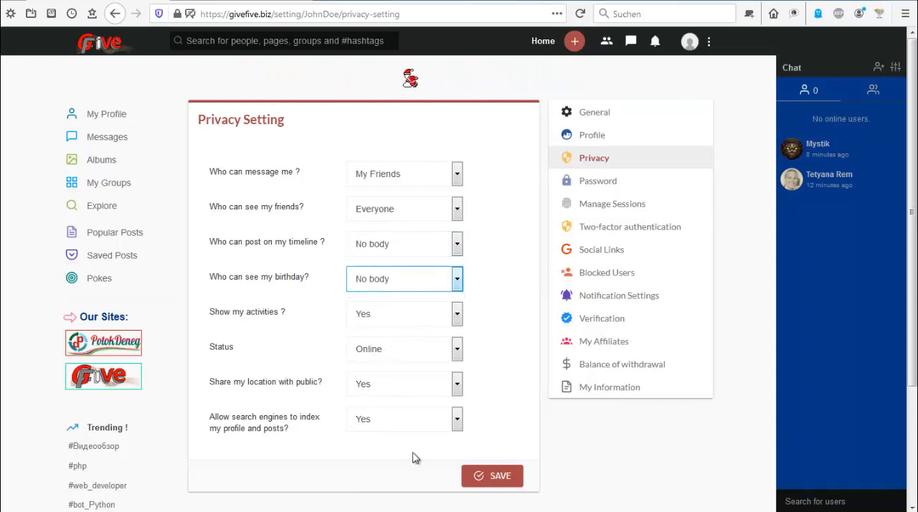
left_click(492, 476)
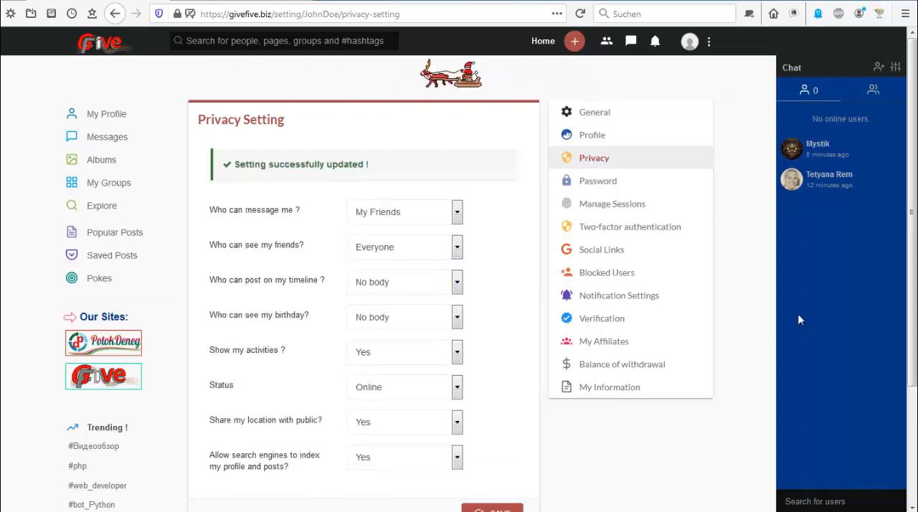
View the change-password page, keeping two-factor authentication on Disable
left_click(598, 180)
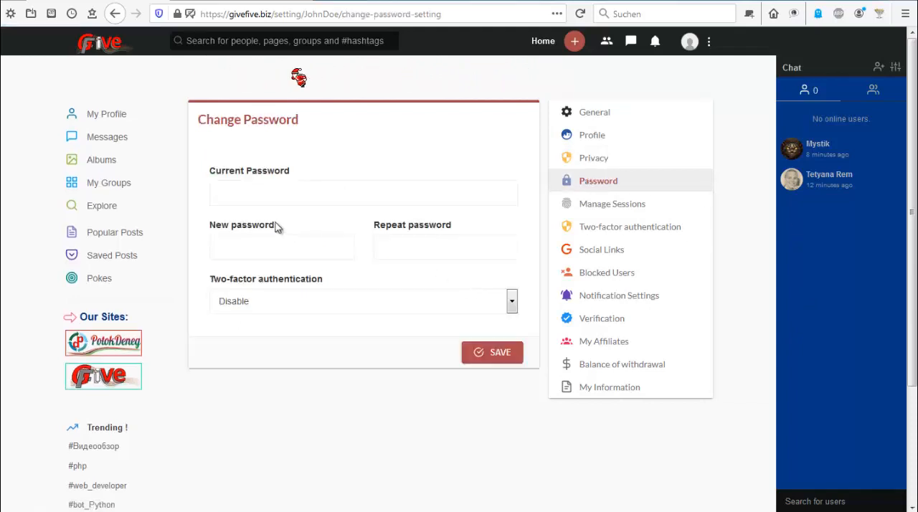
mouse_move(298, 309)
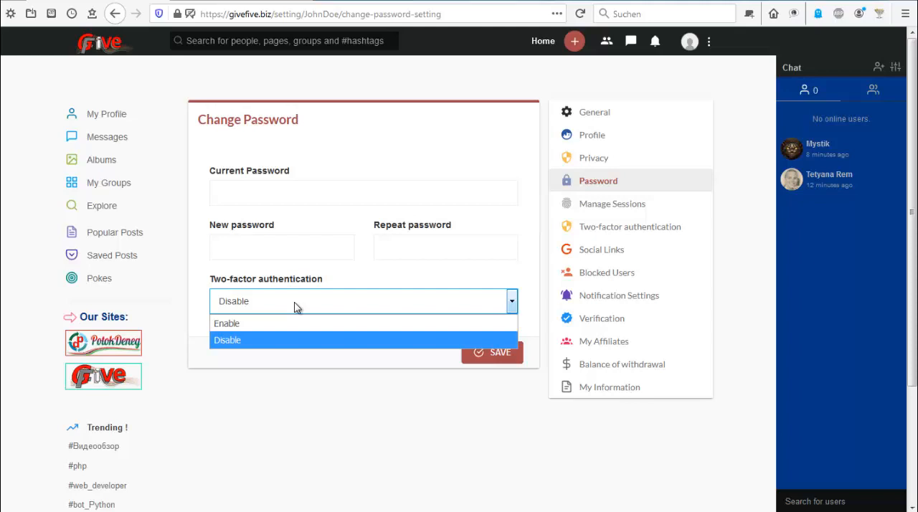
left_click(227, 339)
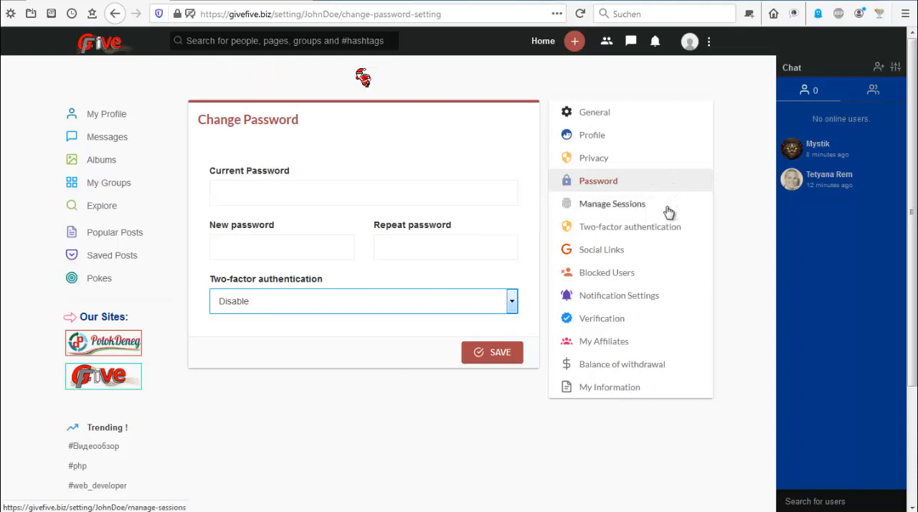
View Manage Sessions, highlighting the single Windows Firefox session entry
left_click(613, 203)
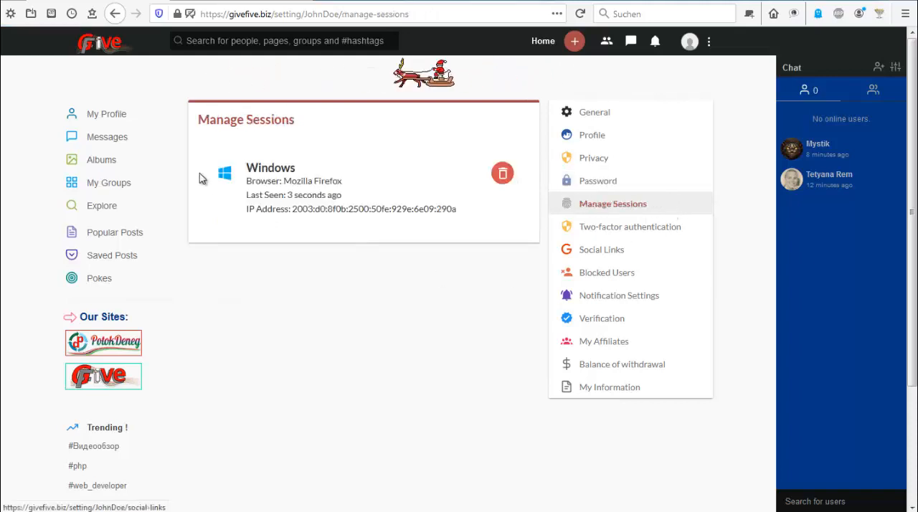
left_click_drag(246, 167, 343, 181)
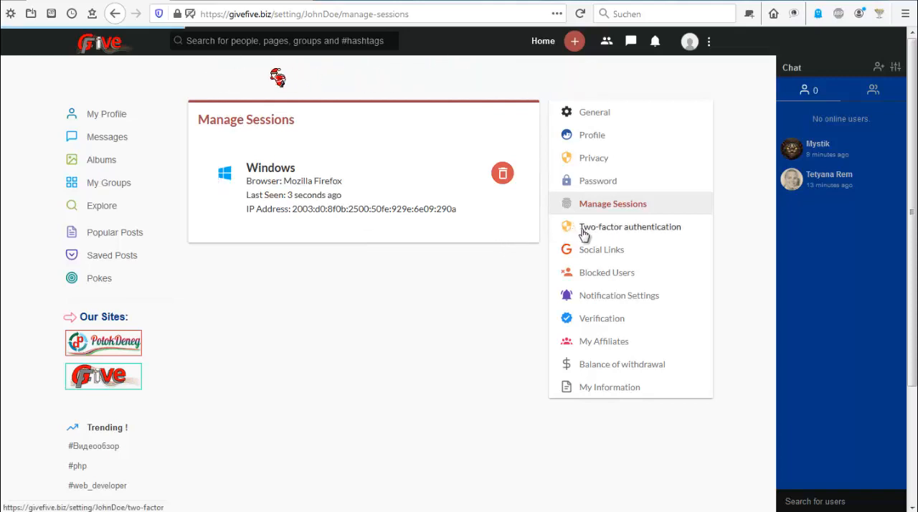
Switch two-factor authentication to Enable and highlight the two-step login explanation, unsaved
left_click(629, 226)
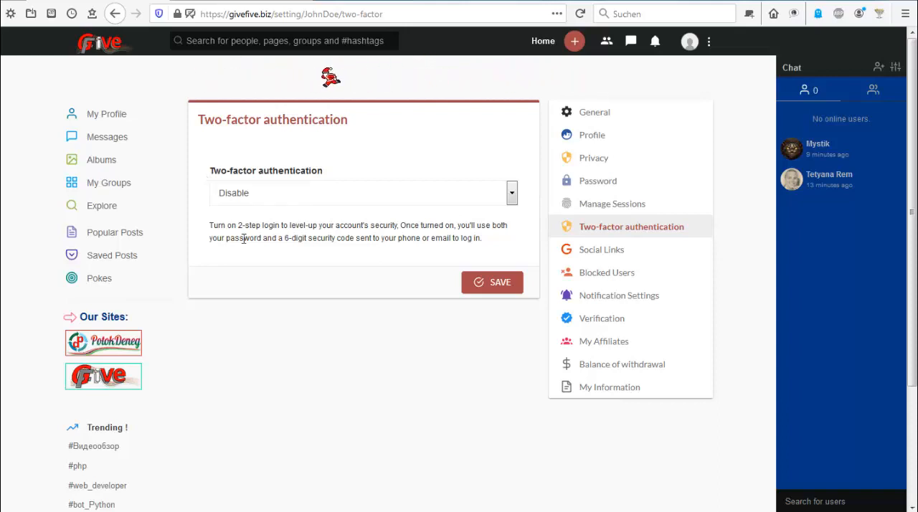
left_click(359, 192)
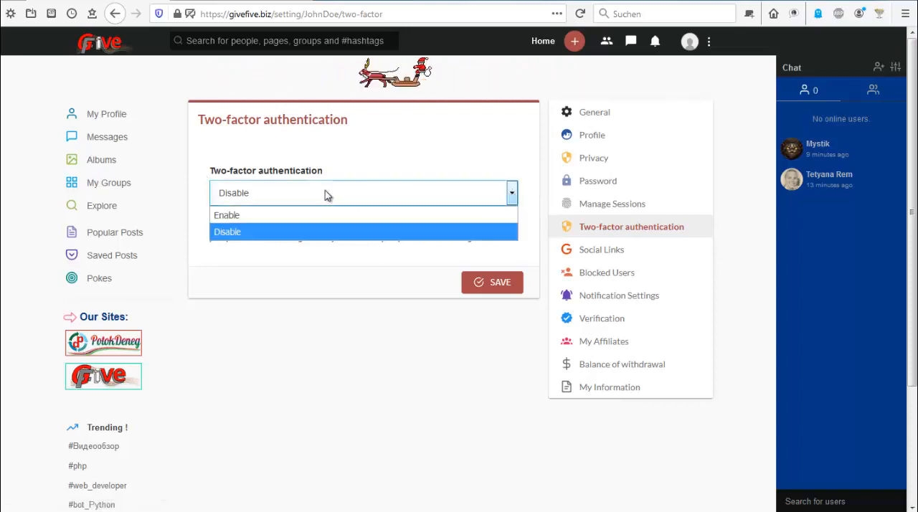
left_click(226, 215)
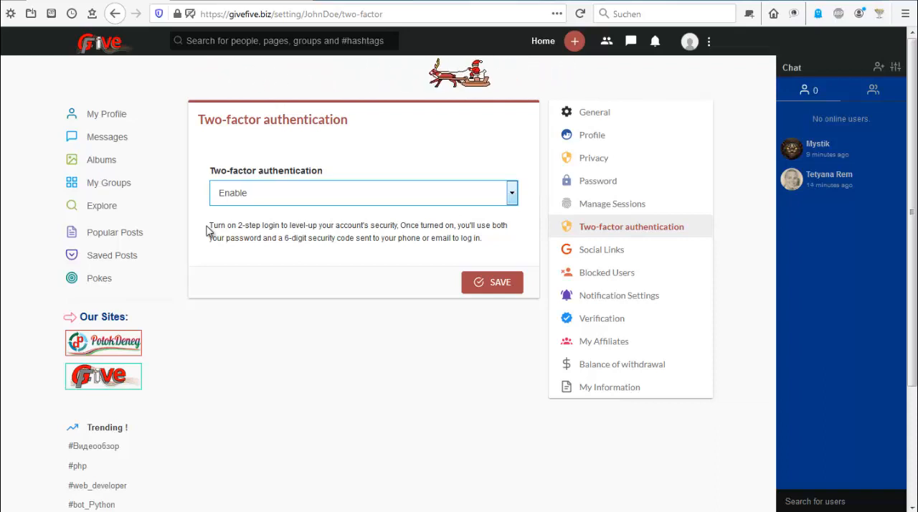
mouse_move(212, 242)
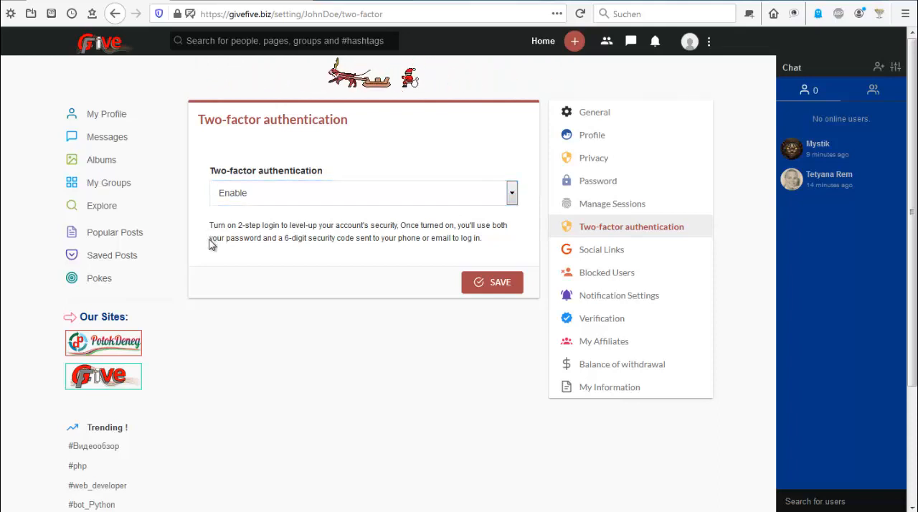
left_click_drag(209, 237, 384, 237)
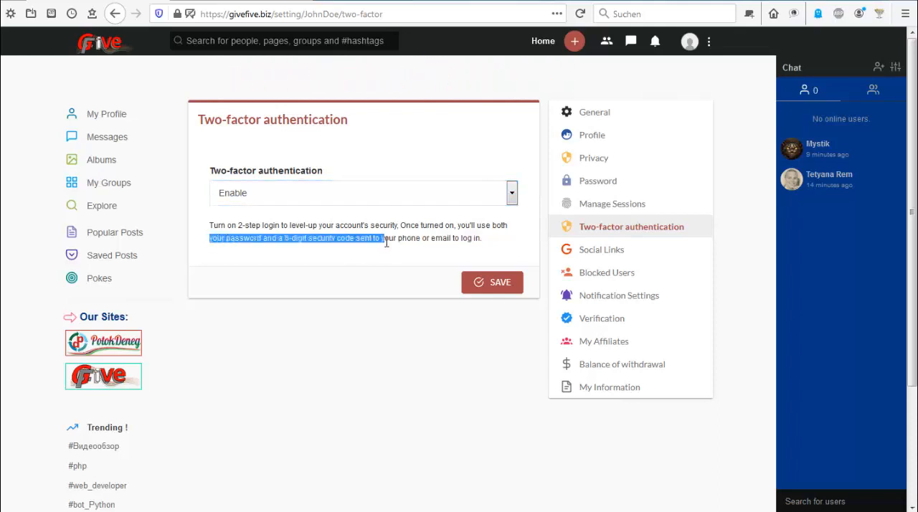
left_click_drag(384, 238, 423, 238)
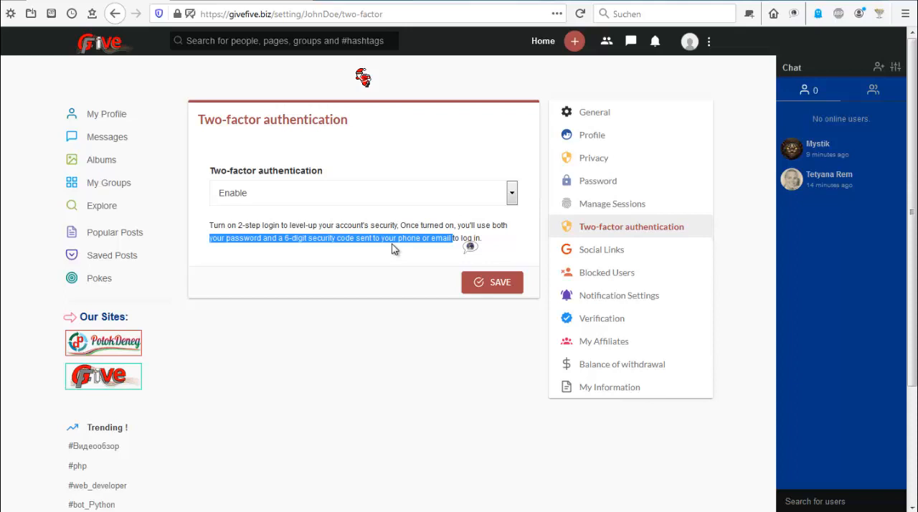
mouse_move(601, 250)
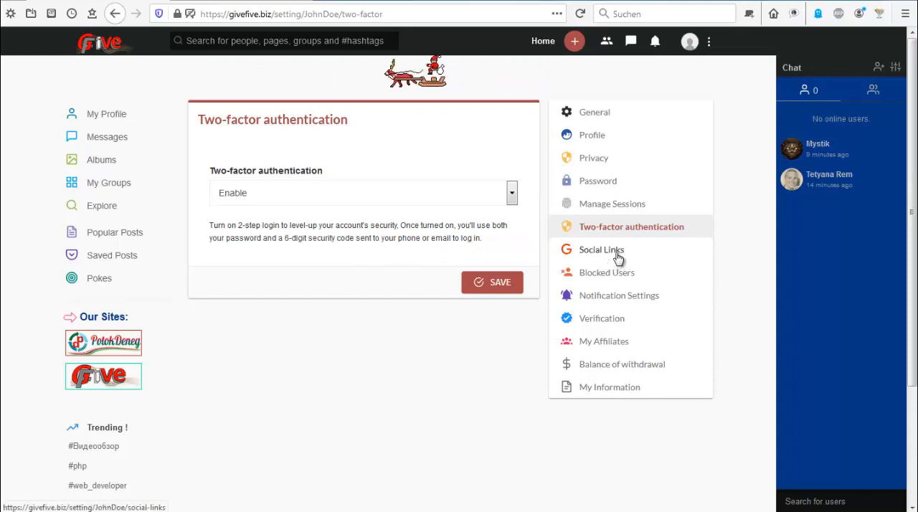
Go to the Social Links settings and focus the empty Facebook Username field
left_click(601, 249)
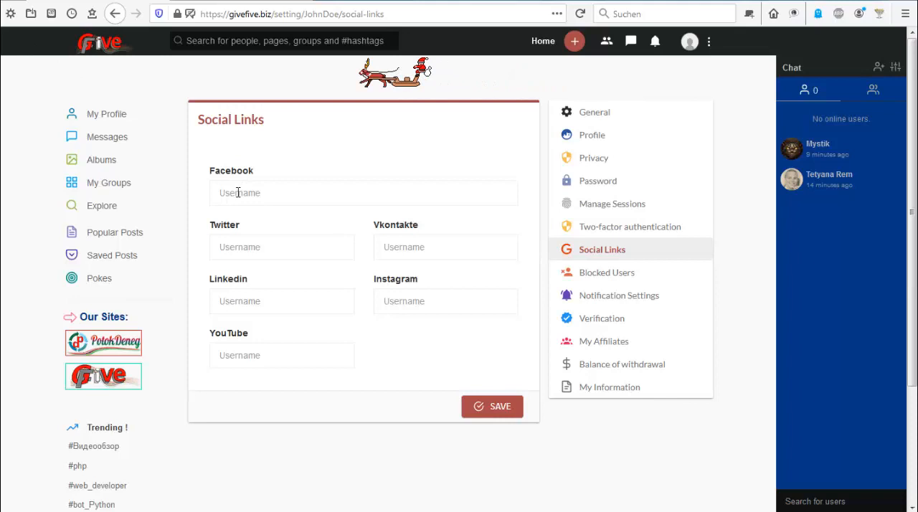
left_click(362, 192)
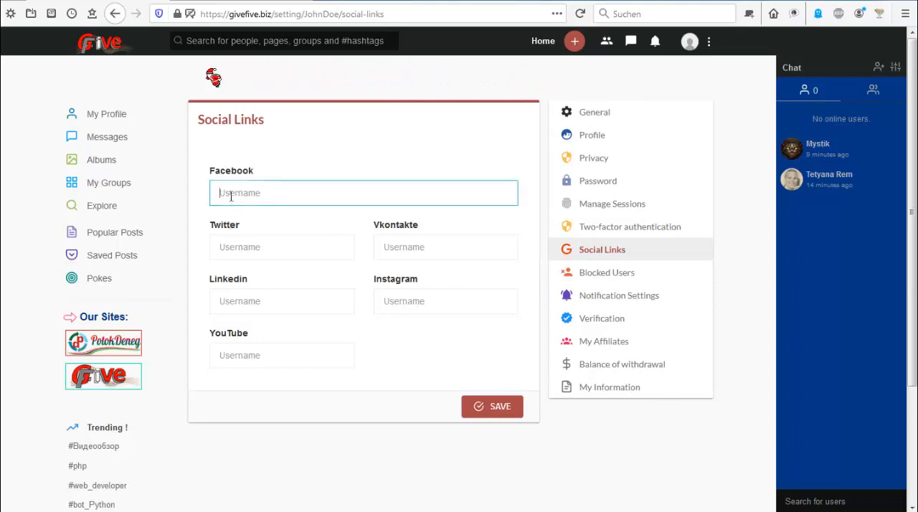
mouse_move(301, 215)
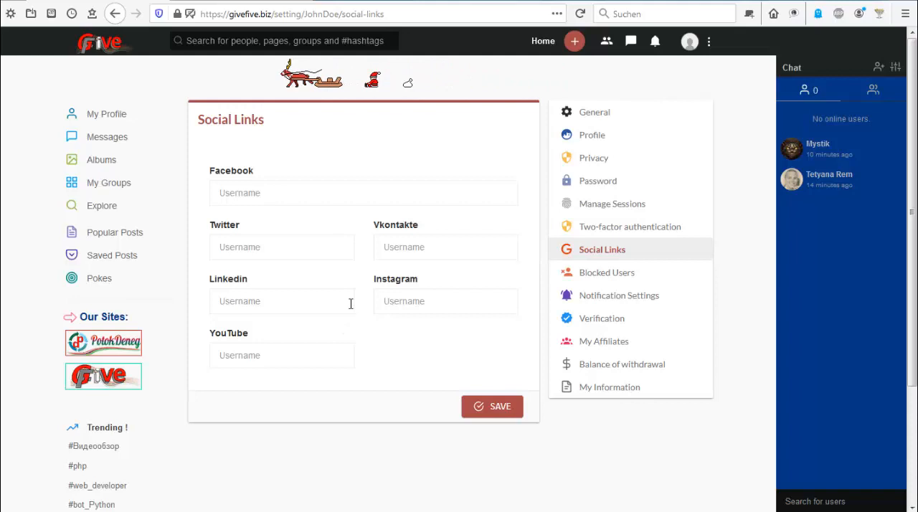
left_click(362, 193)
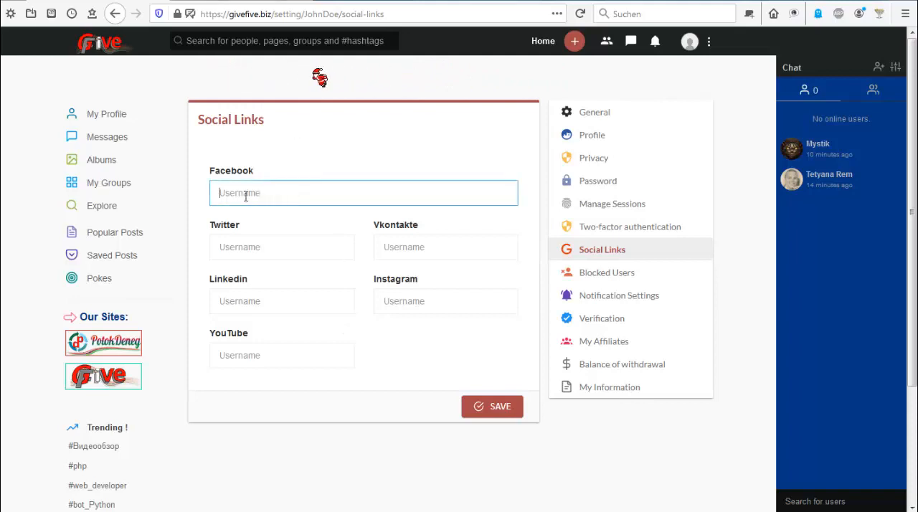
mouse_move(171, 81)
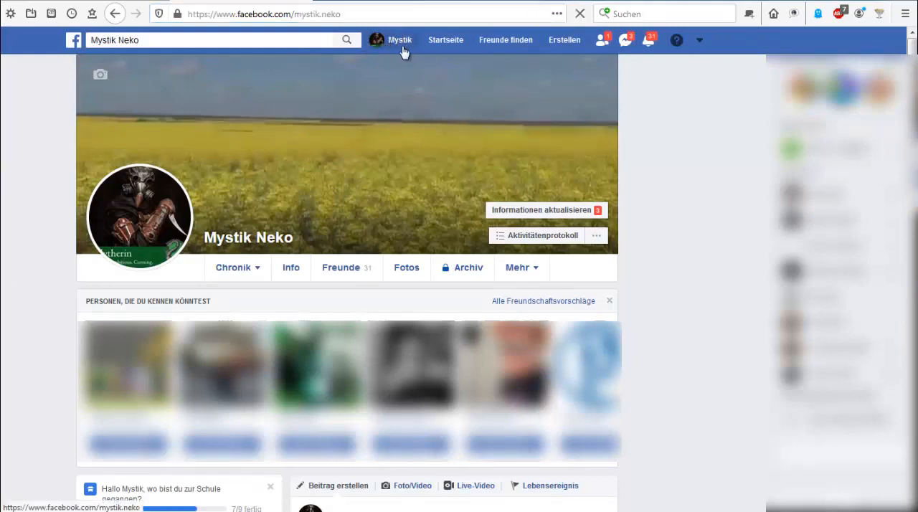
left_click(334, 14)
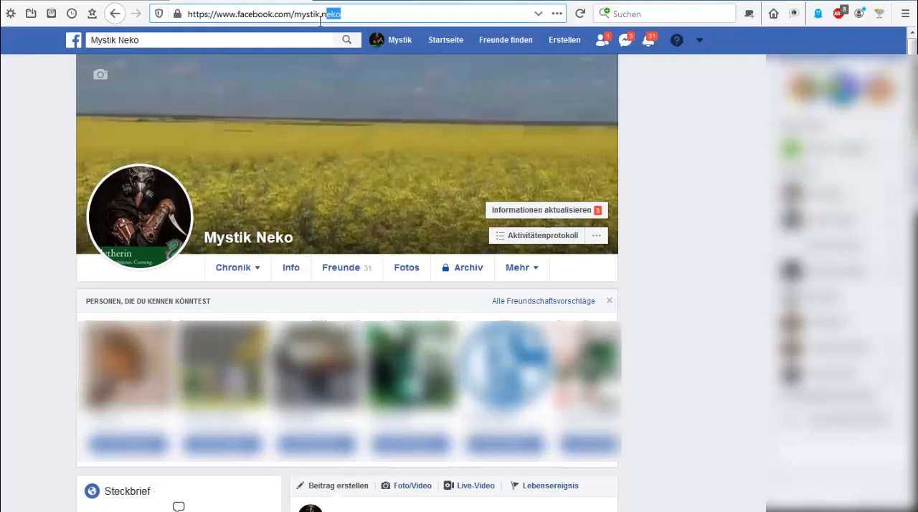
double_click(316, 13)
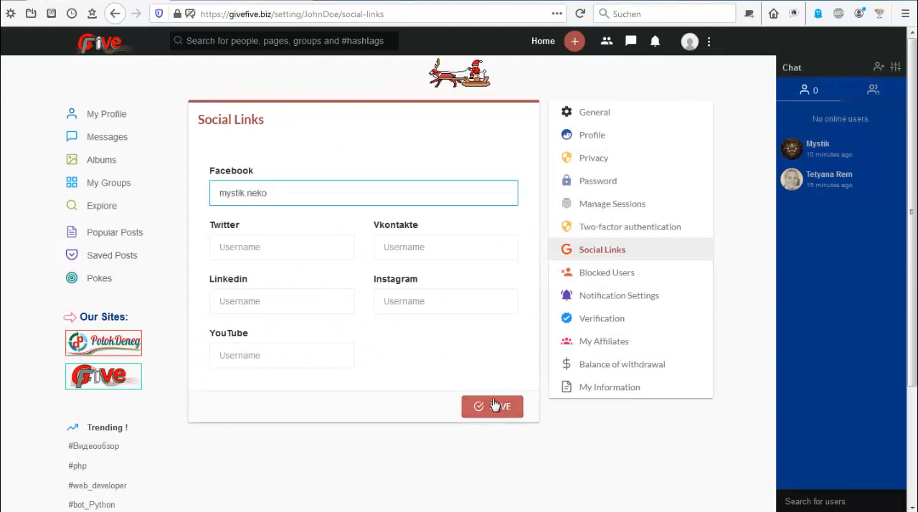
Save mystik.neko as the account's Facebook social link
left_click(362, 192)
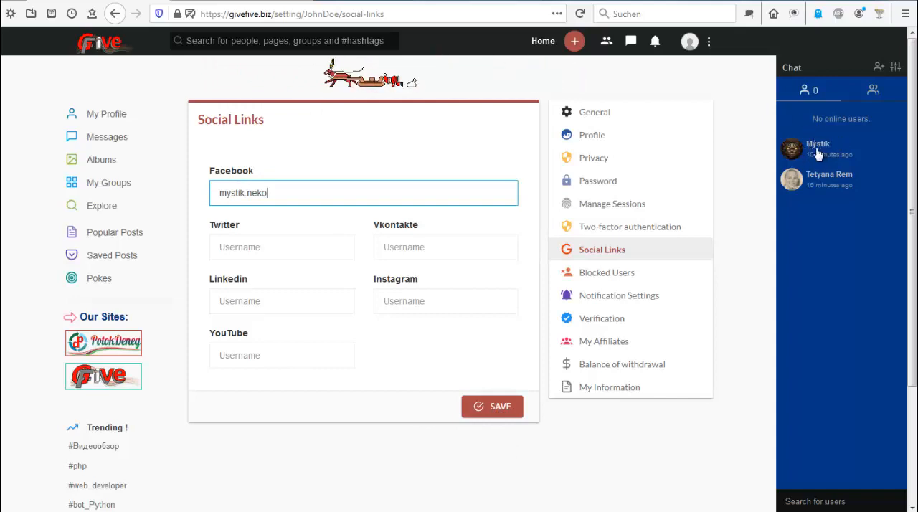
mouse_move(700, 302)
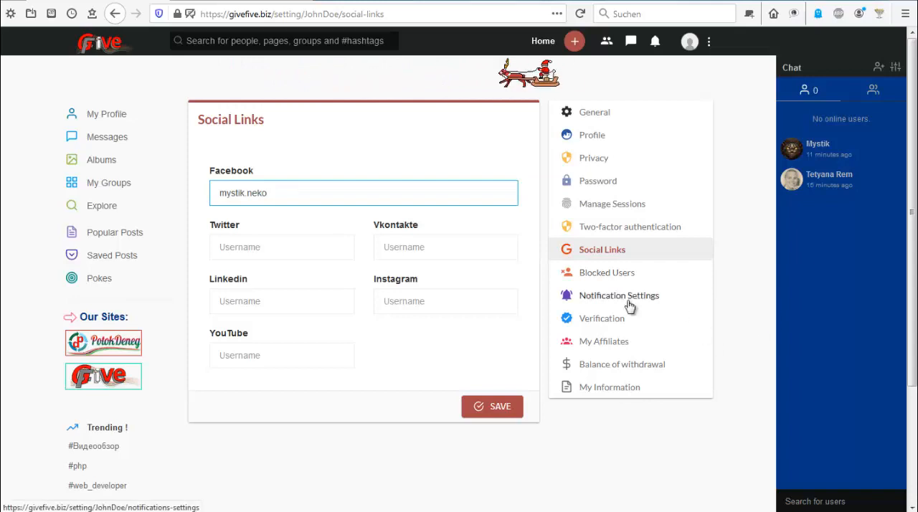
Review Notification Settings, peek at the bell dropdown, then go to the Verification form
left_click(619, 295)
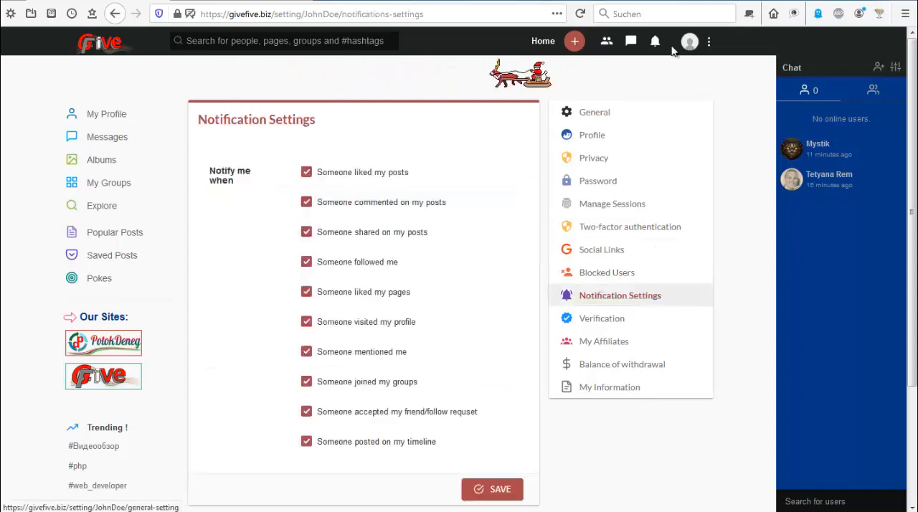
left_click(654, 41)
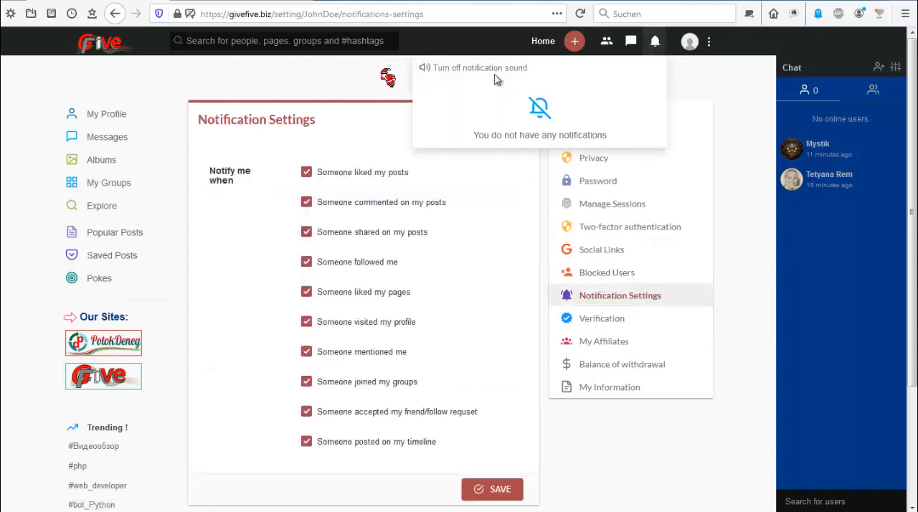
left_click(653, 41)
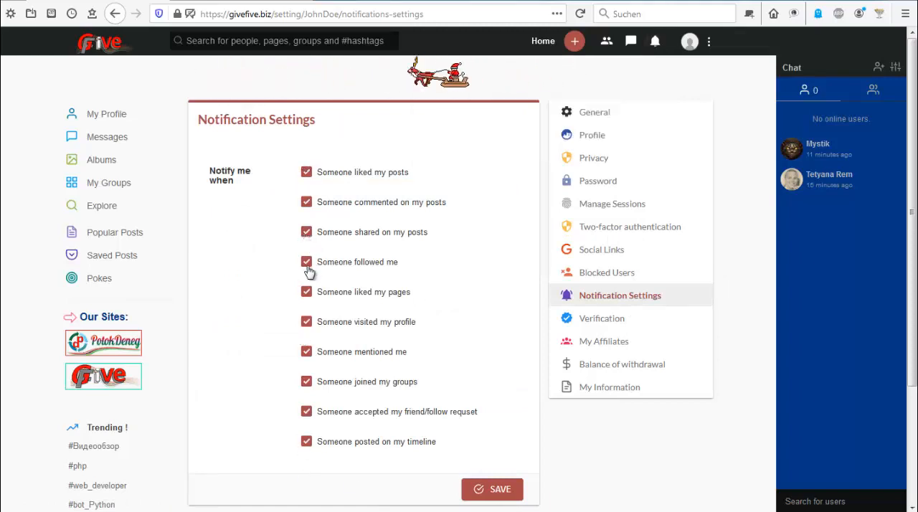
mouse_move(311, 367)
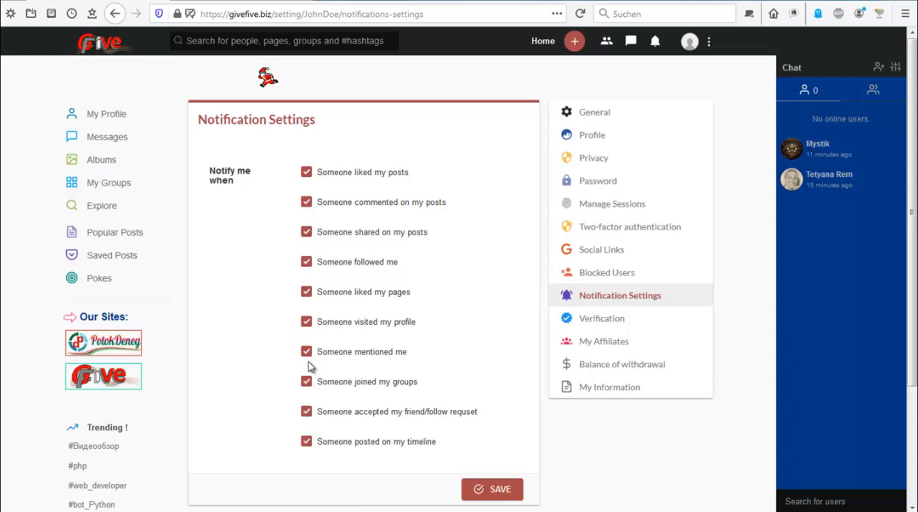
left_click(601, 318)
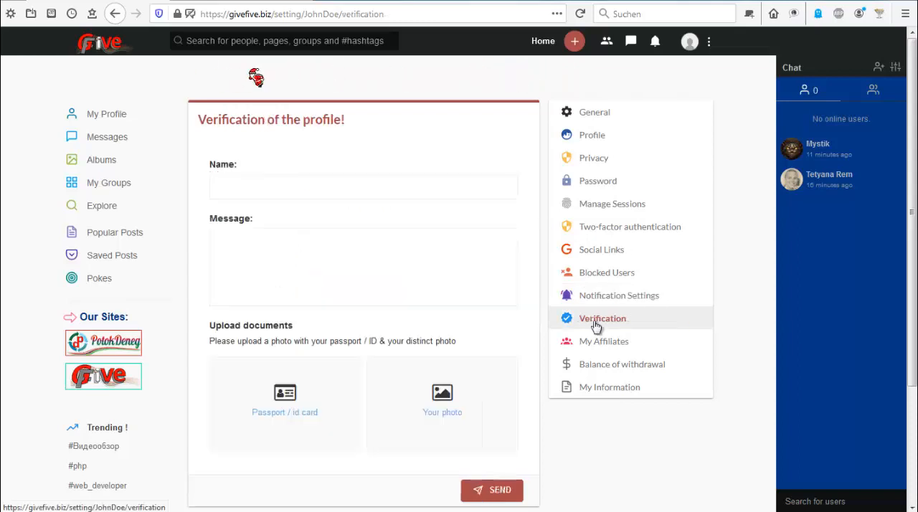
mouse_move(217, 406)
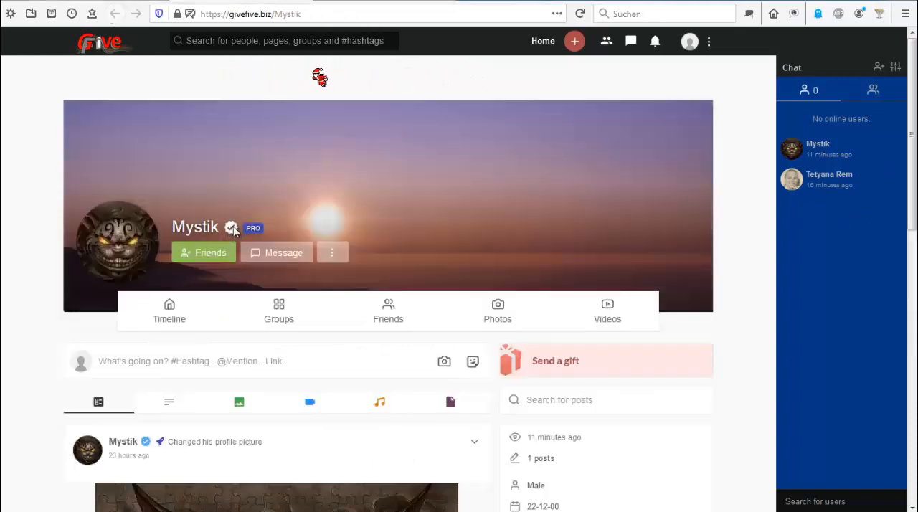
Return to Verification settings, then go to the My Affiliates page
left_click(170, 311)
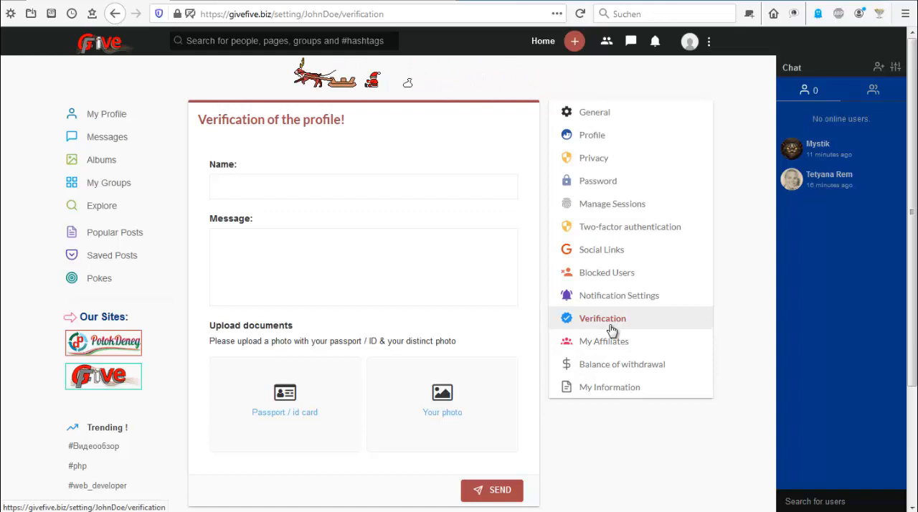
mouse_move(590, 330)
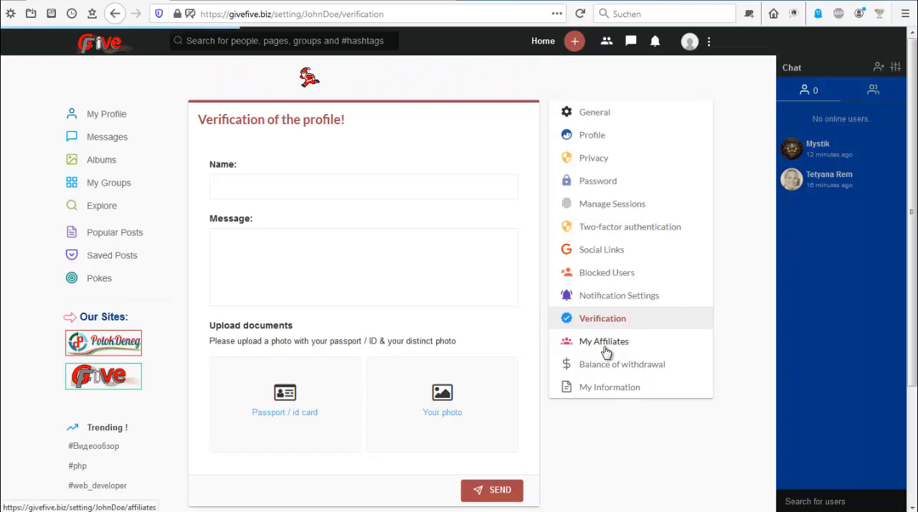
left_click(604, 341)
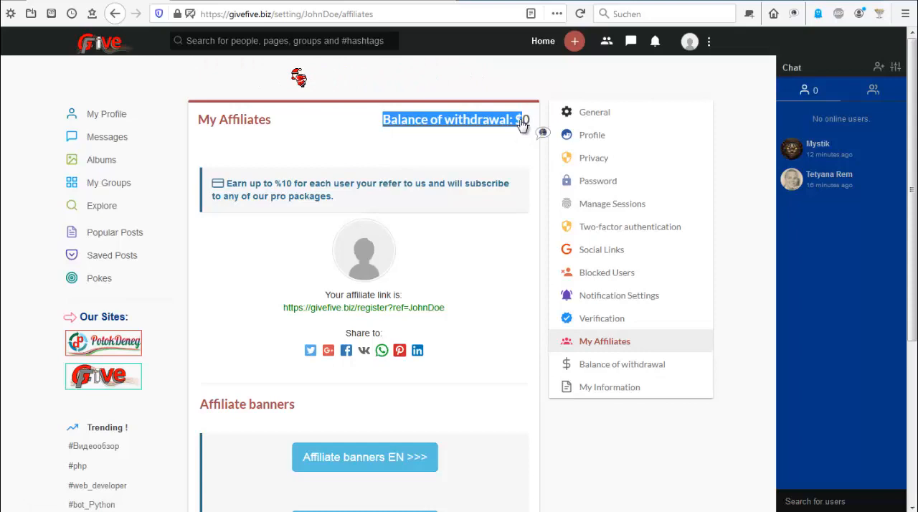
Look through the affiliate link and banners, then go to Balance of withdrawal
scroll("down", 3)
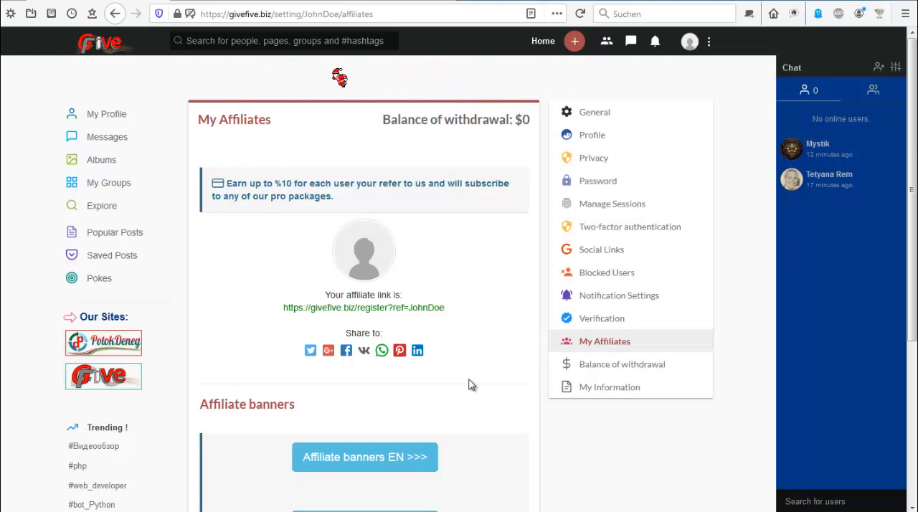
left_click(622, 363)
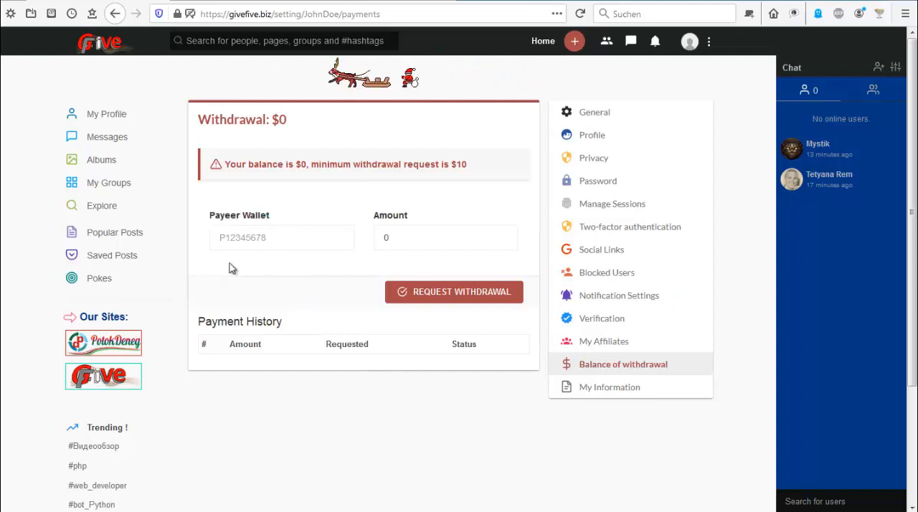
mouse_move(261, 201)
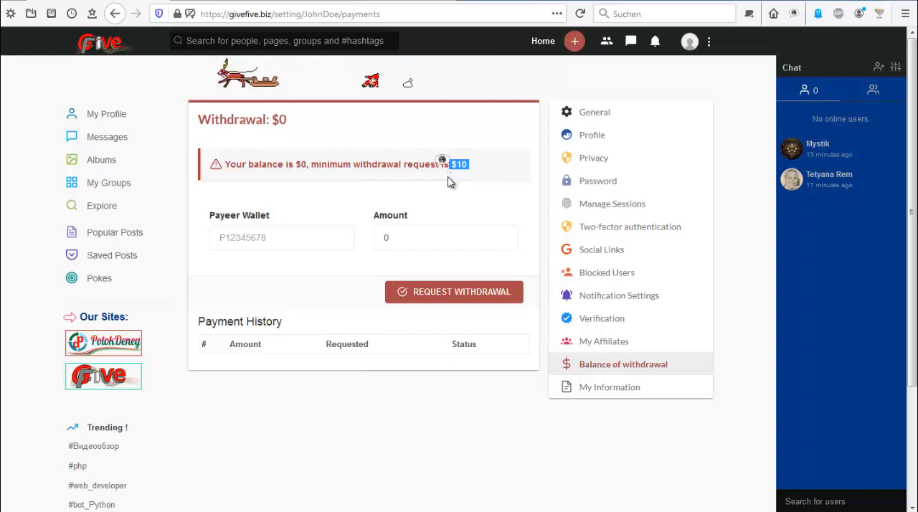
mouse_move(599, 342)
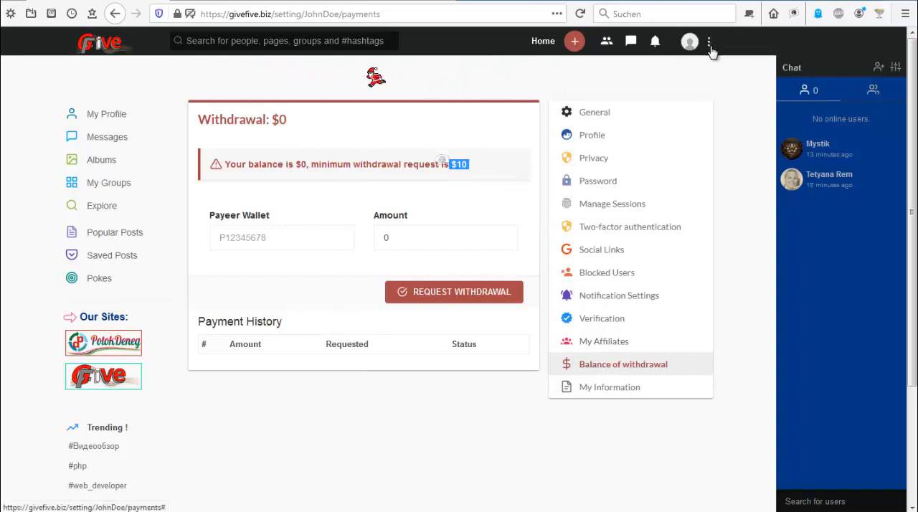
right_click(458, 165)
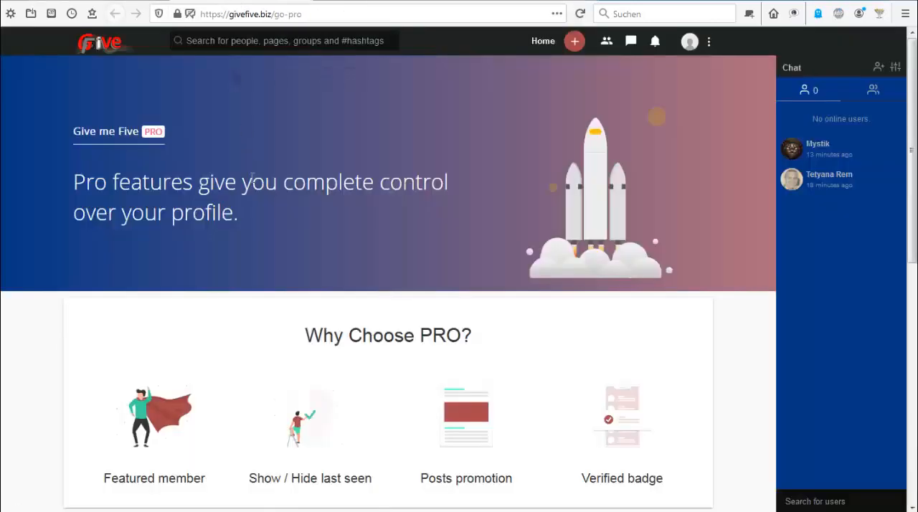
View the Upgrade To Pro pricing plans, then go to the My Information download page
scroll("down", 3)
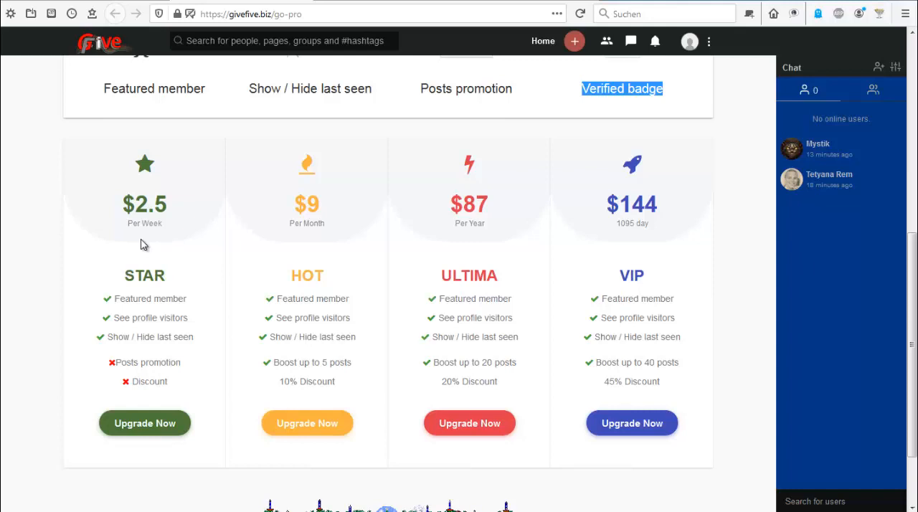
mouse_move(558, 294)
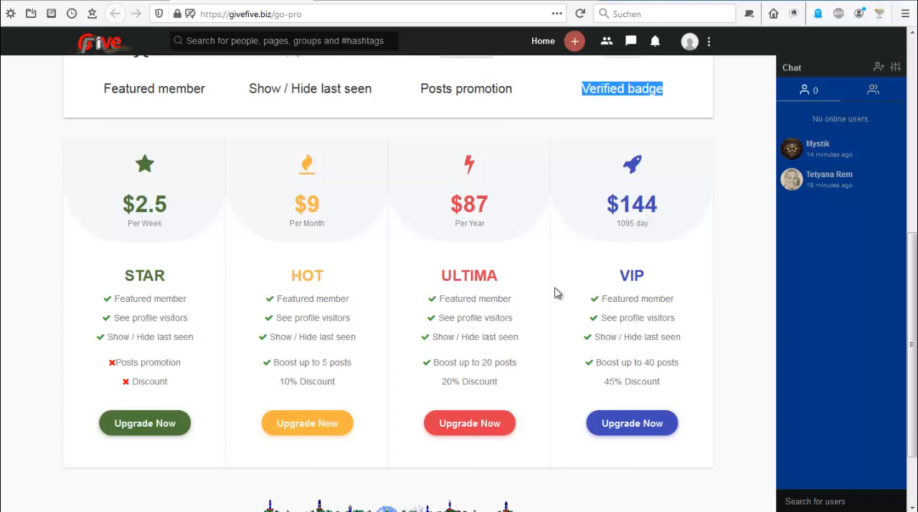
mouse_move(636, 226)
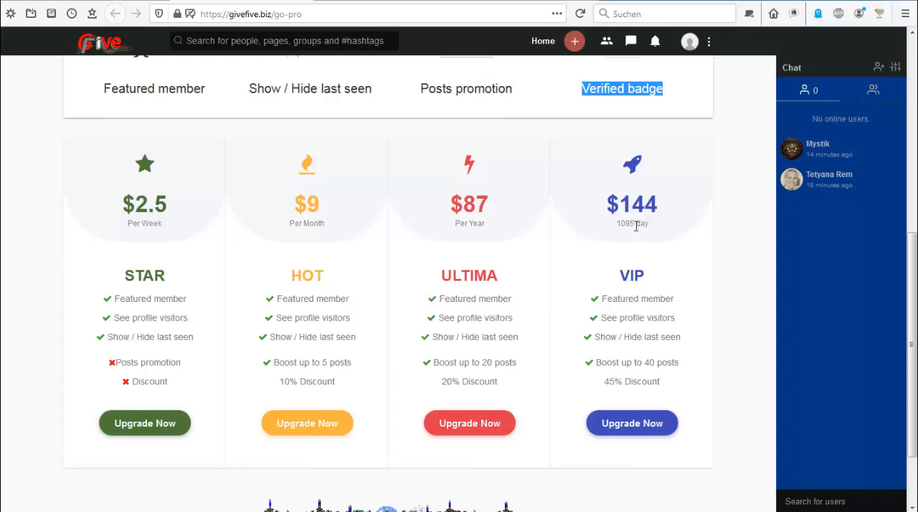
mouse_move(170, 302)
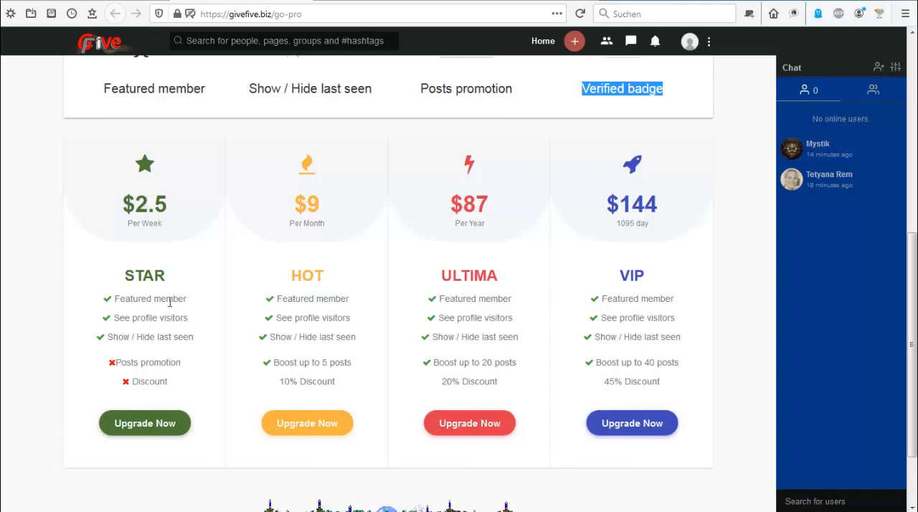
mouse_move(441, 213)
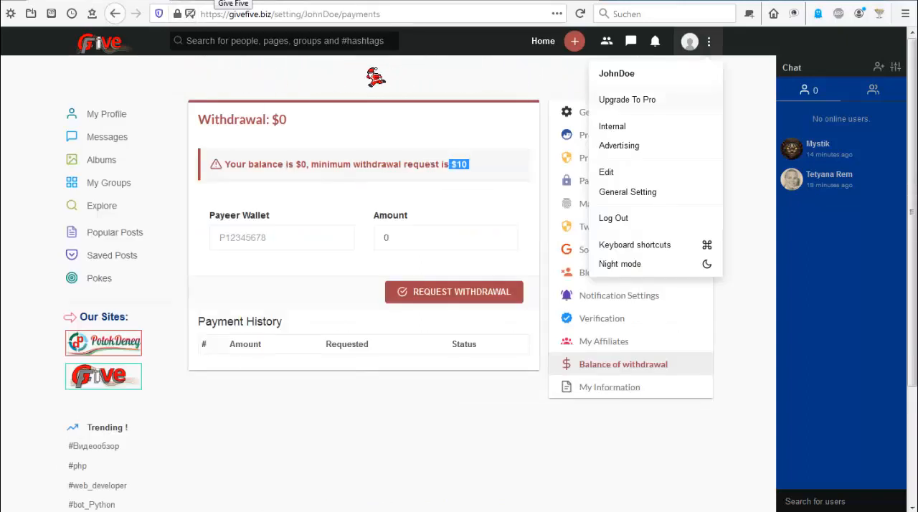
left_click(626, 99)
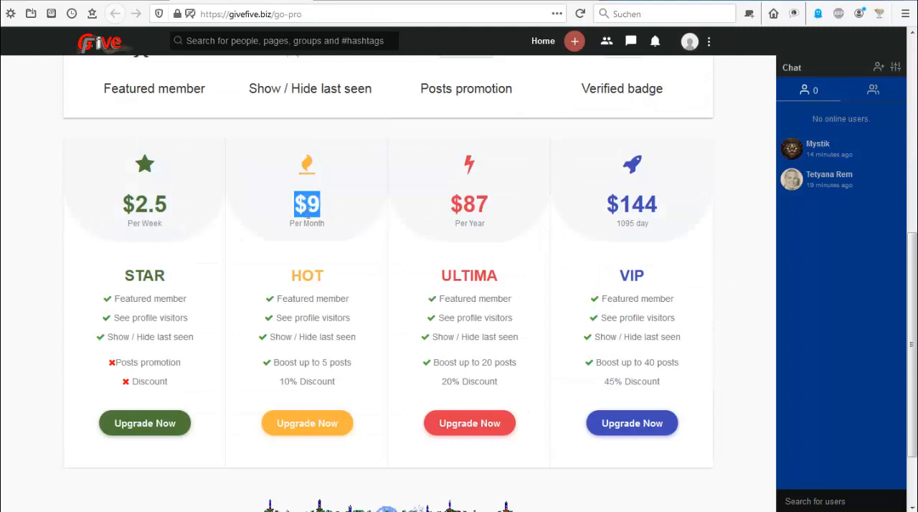
mouse_move(285, 121)
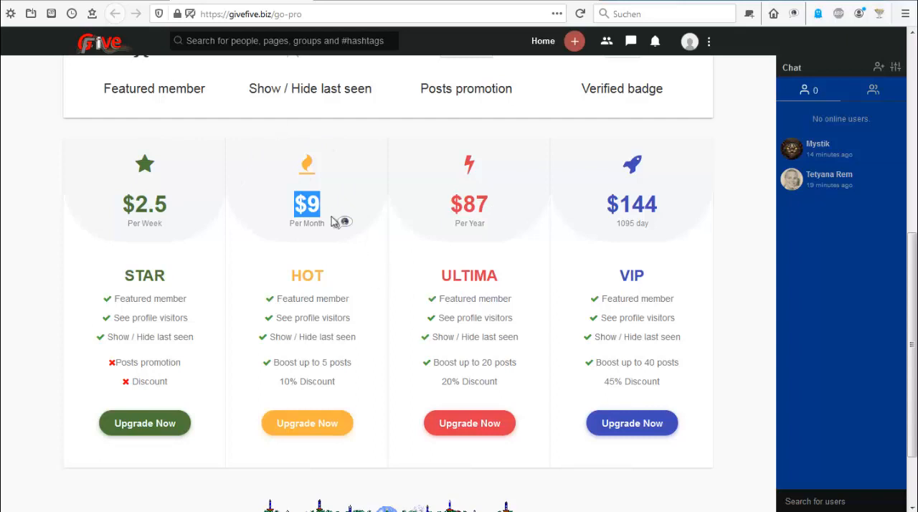
scroll("down", 3)
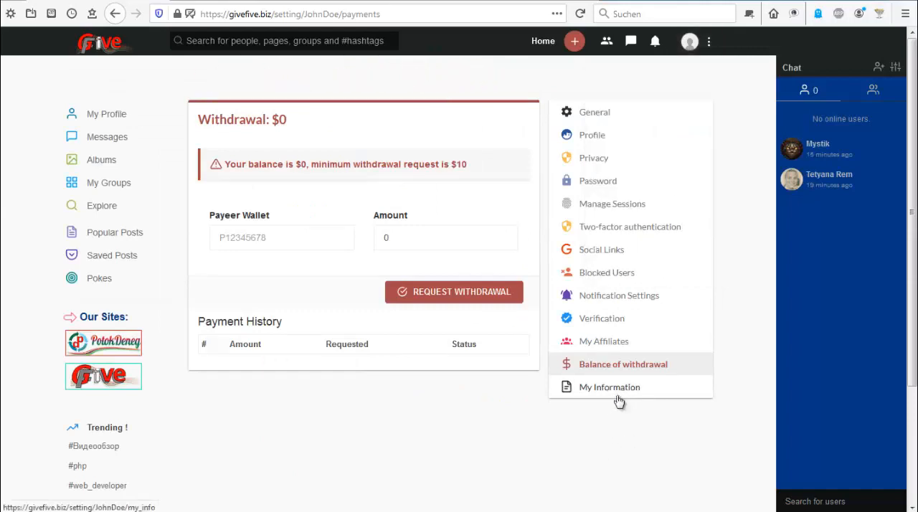
left_click(610, 387)
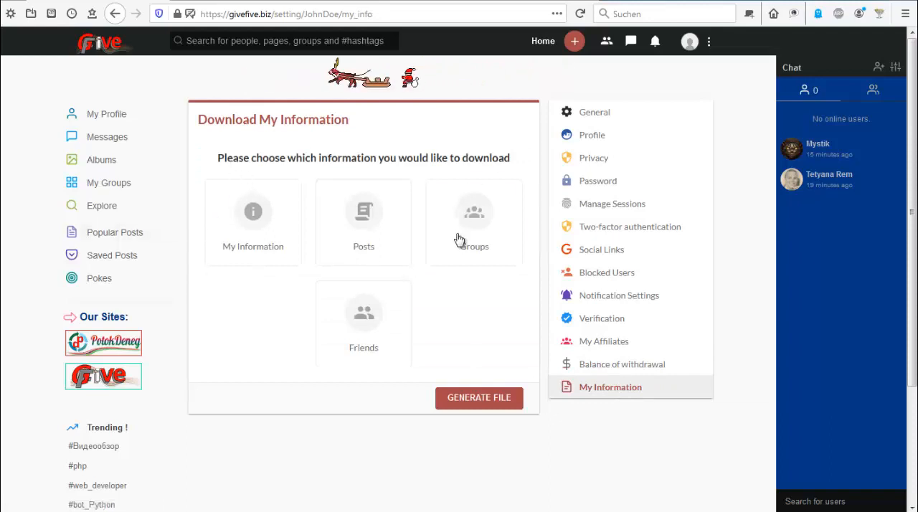
left_click(252, 222)
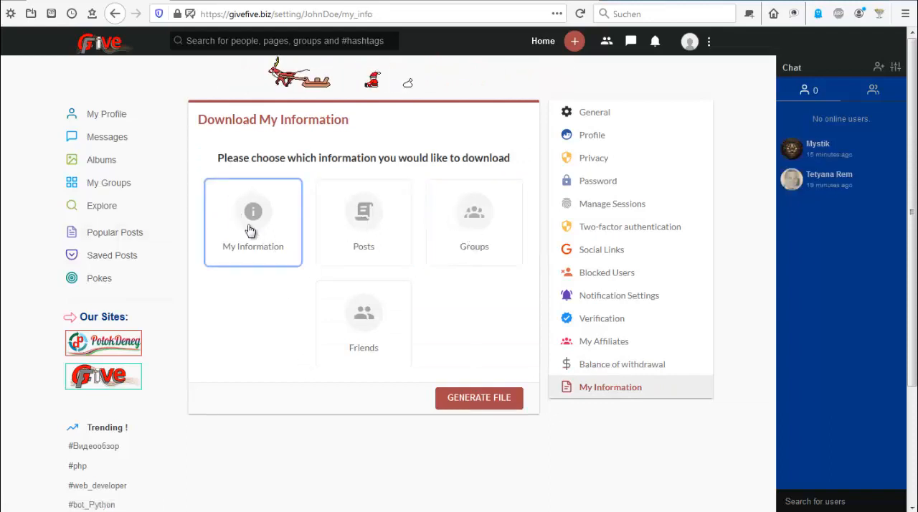
left_click(363, 323)
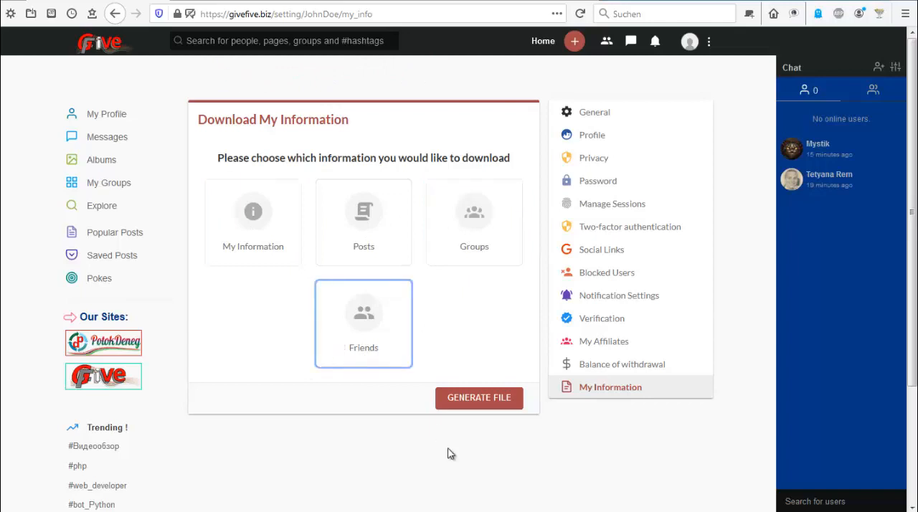
left_click(709, 40)
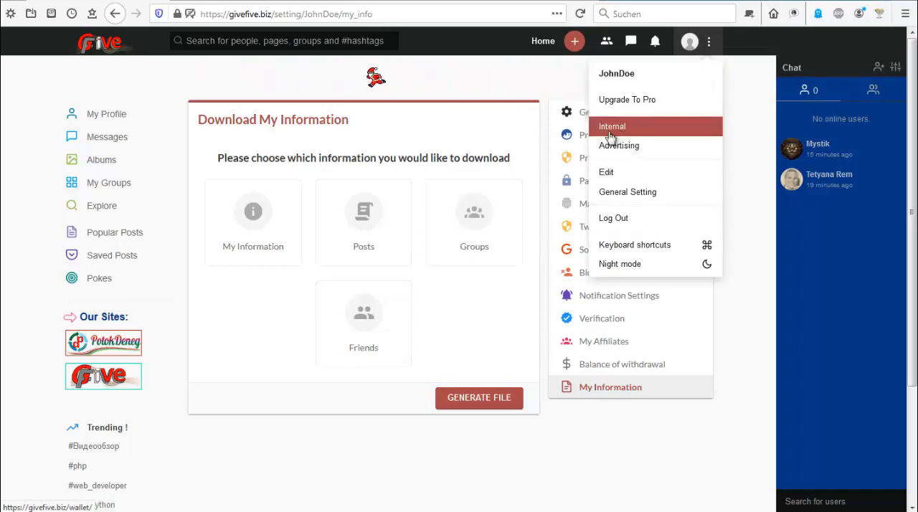
mouse_move(618, 145)
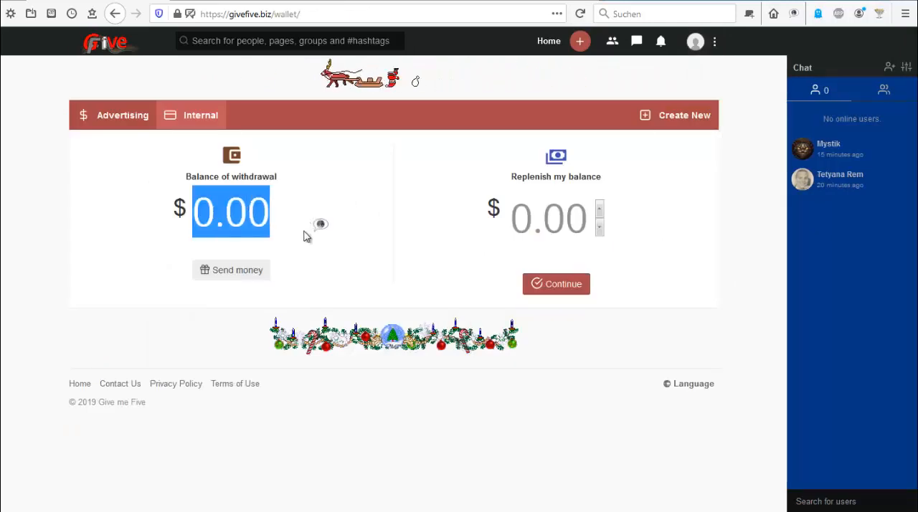
mouse_move(259, 259)
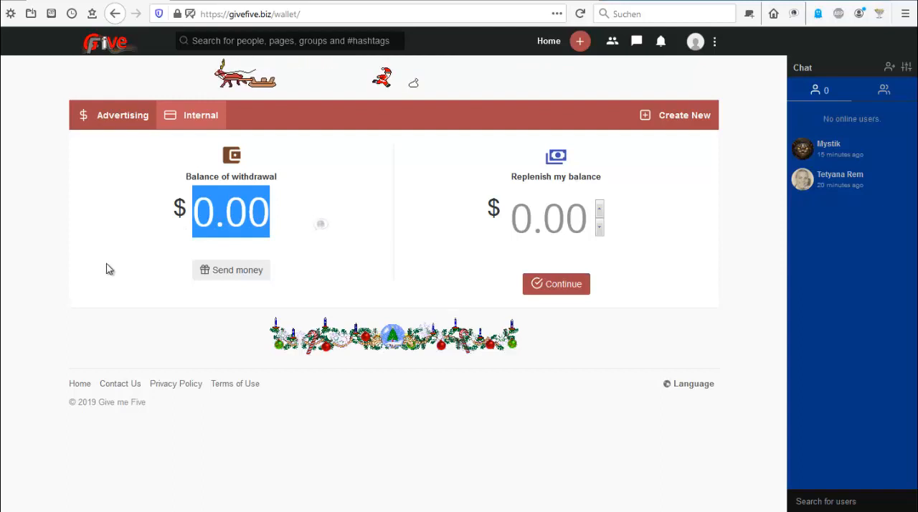
mouse_move(205, 280)
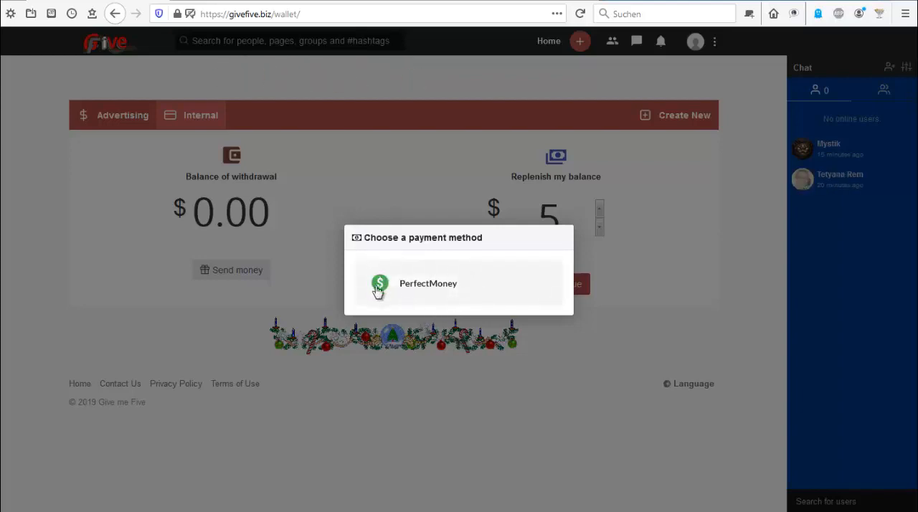
mouse_move(261, 305)
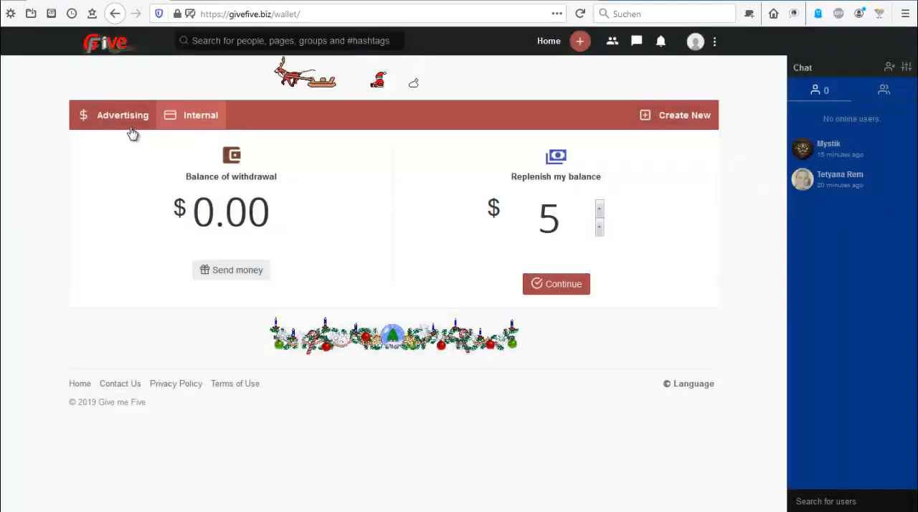
Go to the Advertising section to reach the ad creation form
left_click(121, 115)
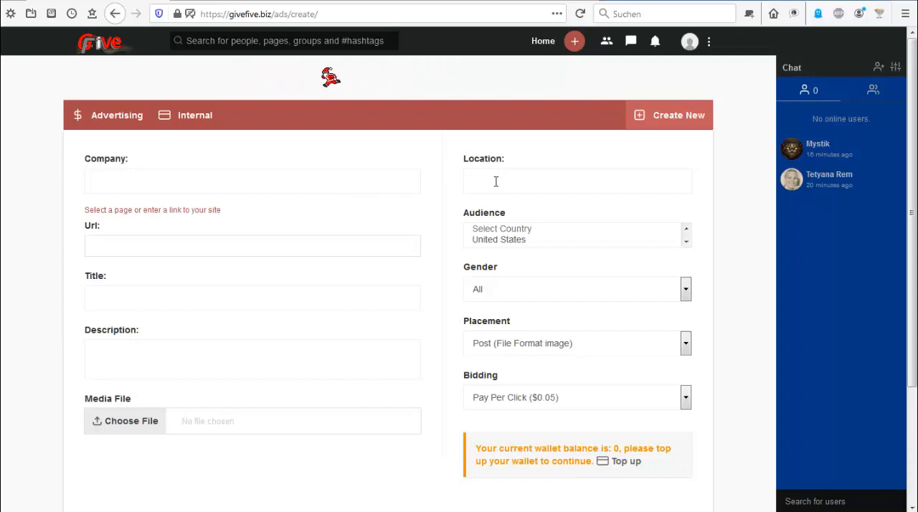
Target the new ad's audience at the Russian Federation
double_click(484, 212)
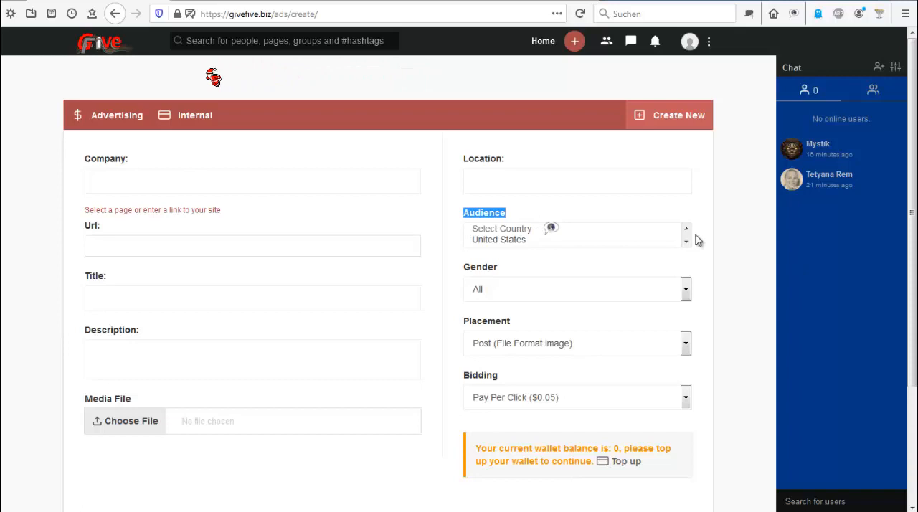
left_click(685, 234)
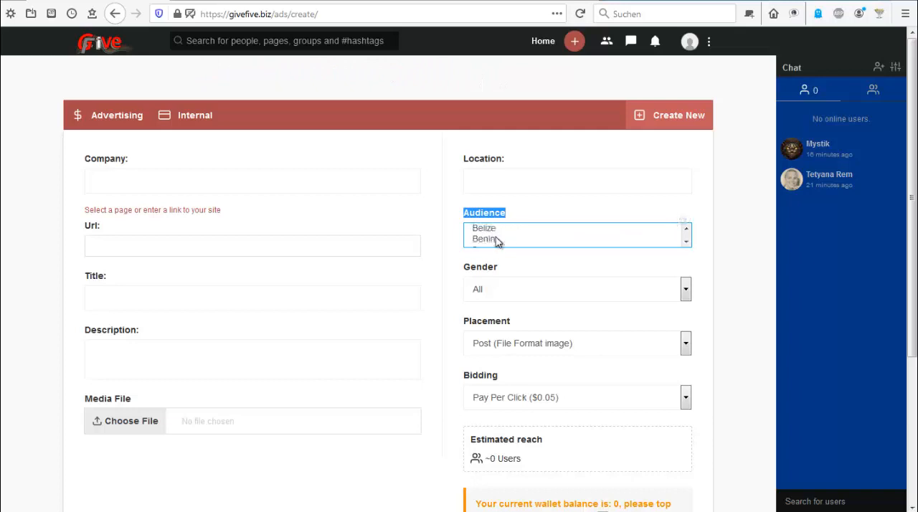
scroll("down", 3)
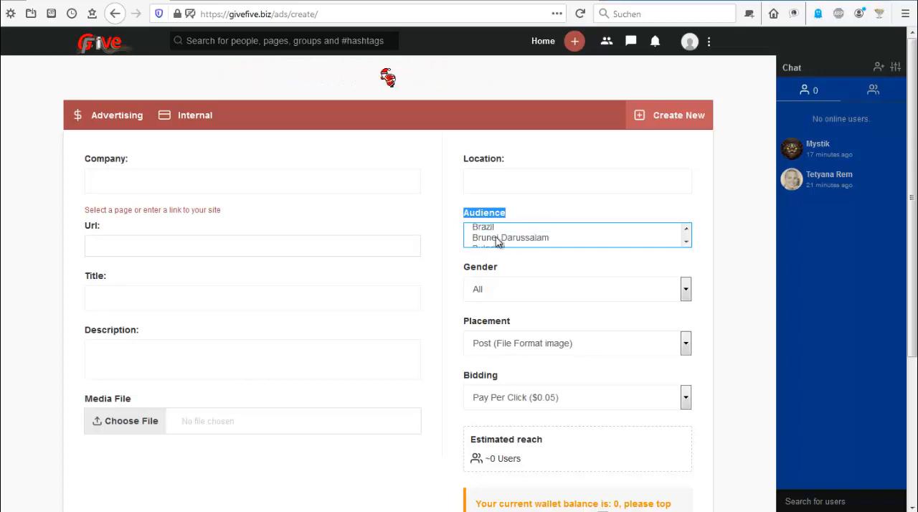
left_click(511, 242)
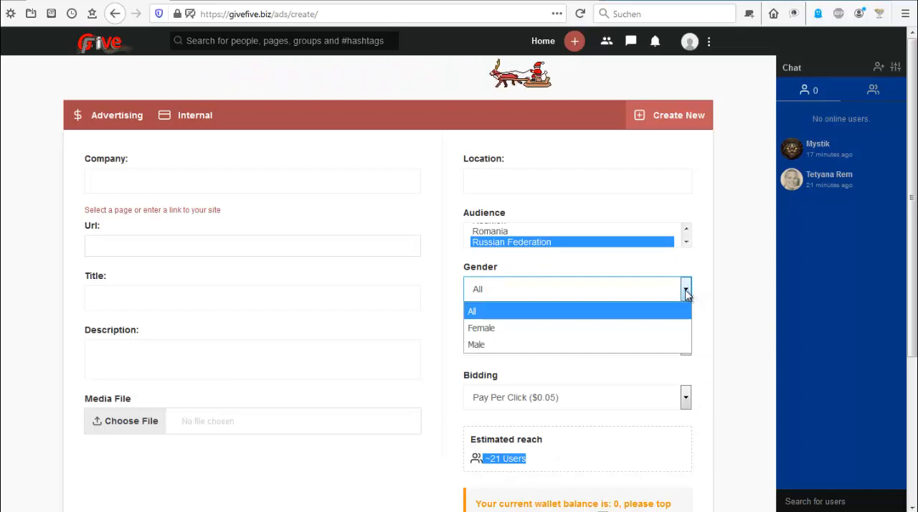
mouse_move(481, 327)
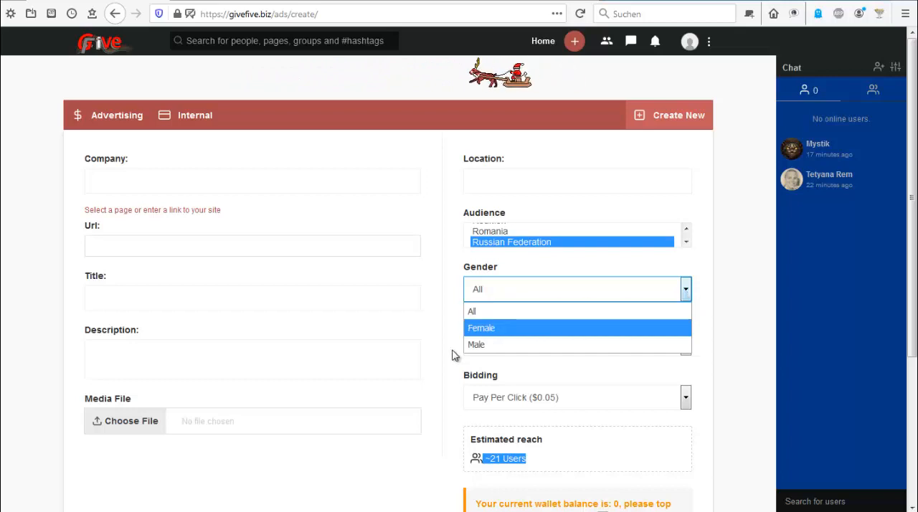
Limit the ad to women and choose Sidebar placement, estimating about 9 users
left_click(477, 344)
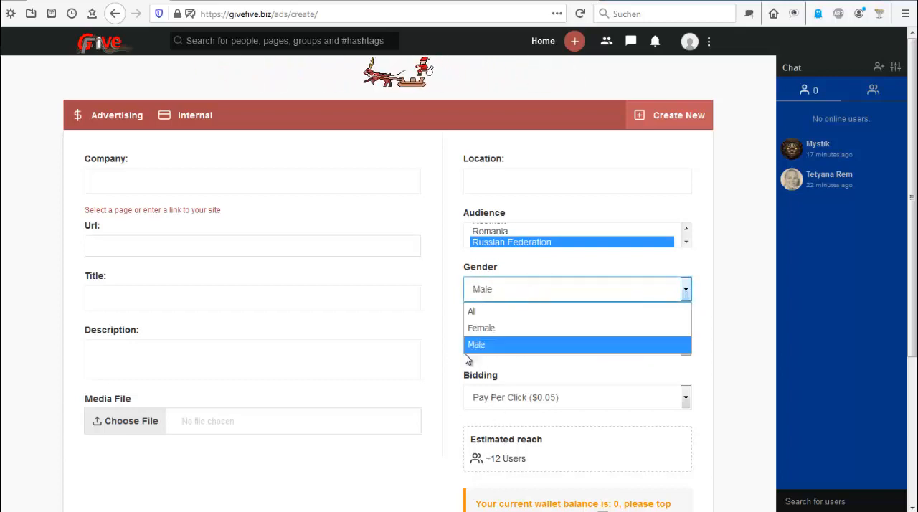
left_click(482, 328)
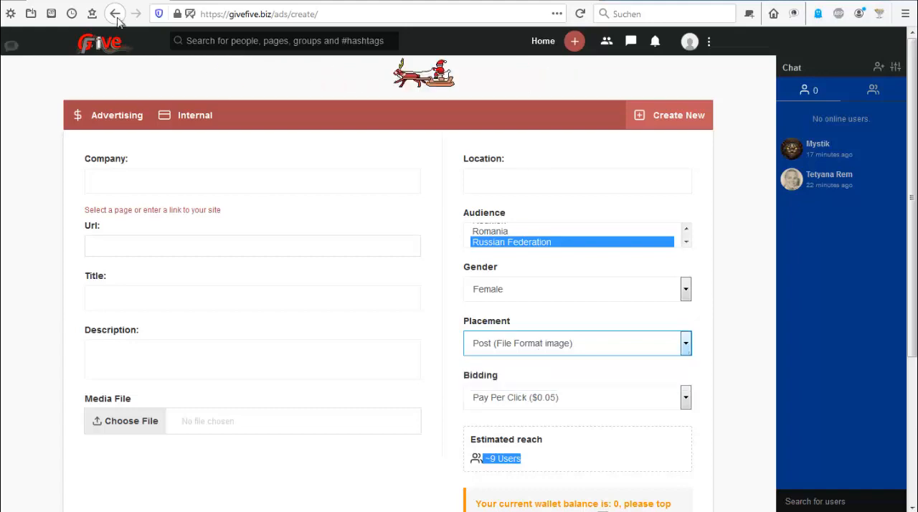
left_click(115, 14)
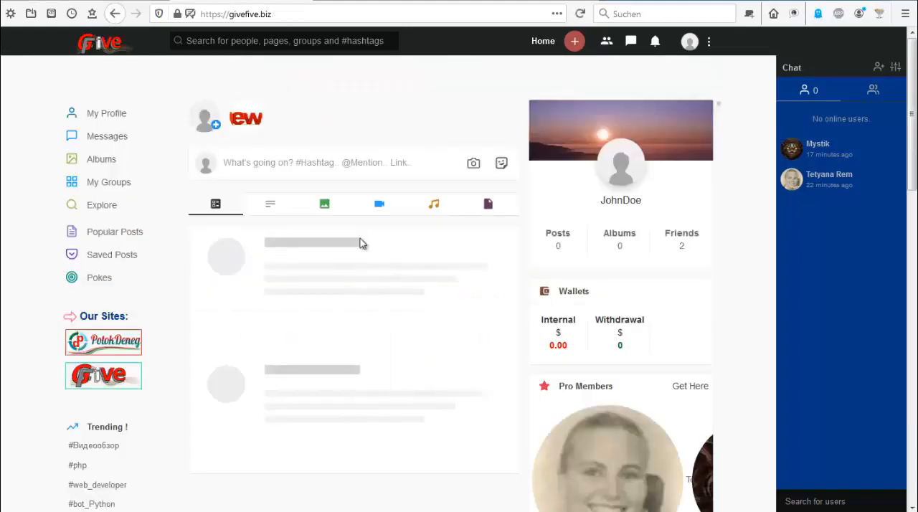
scroll("down", 3)
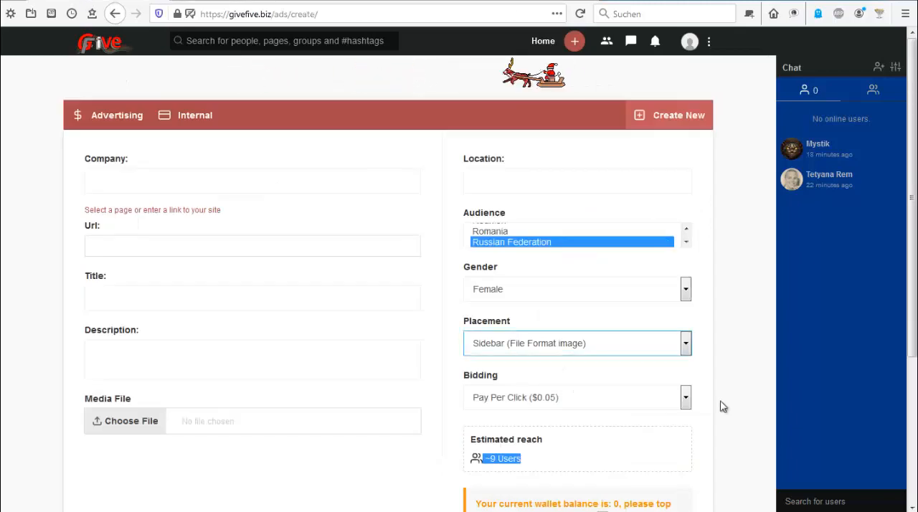
left_click(684, 397)
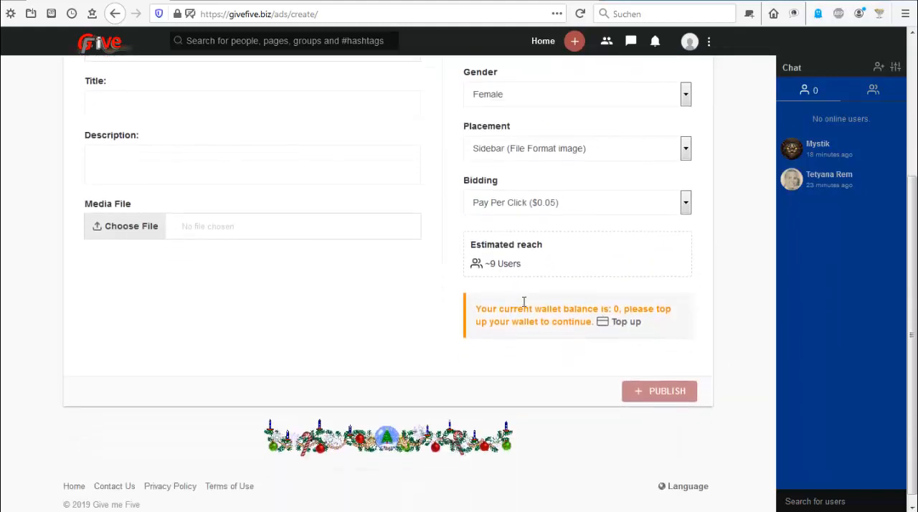
mouse_move(824, 166)
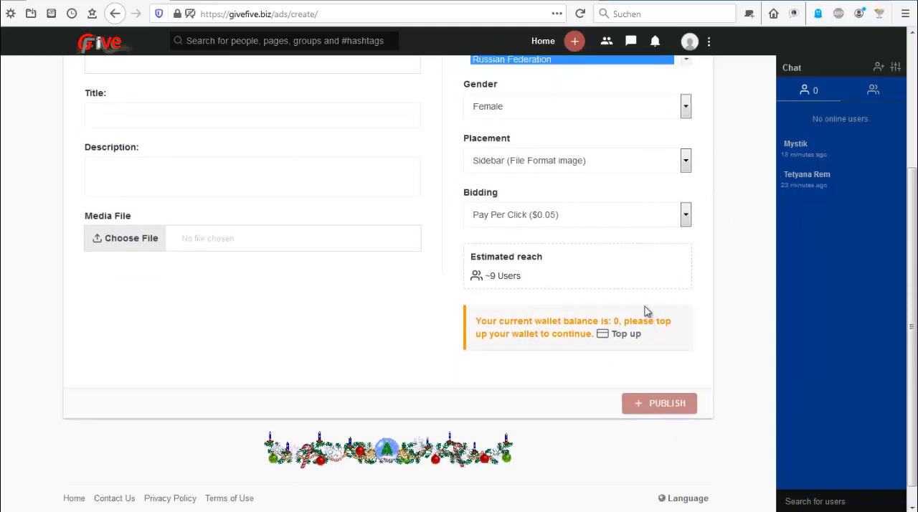
Go to Edit profile settings via the account menu and view the Keyboard shortcuts dialog
left_click(689, 41)
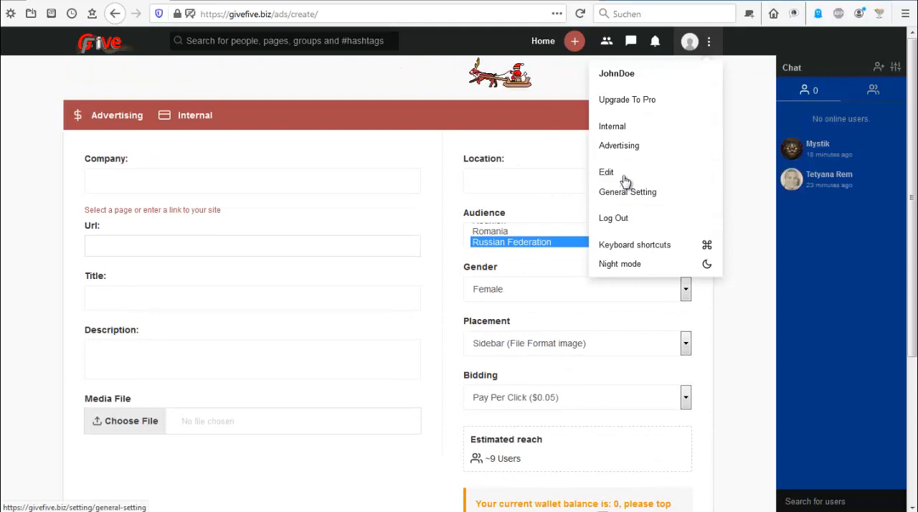
left_click(606, 171)
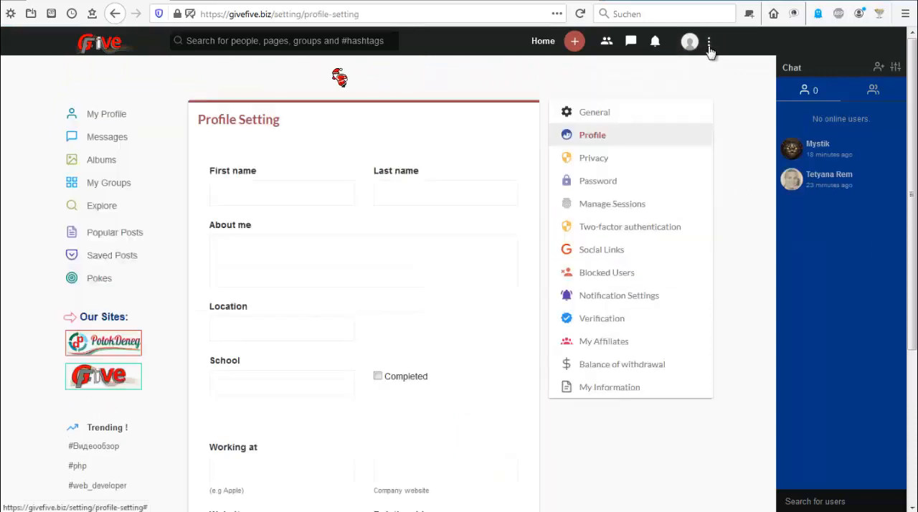
left_click(708, 41)
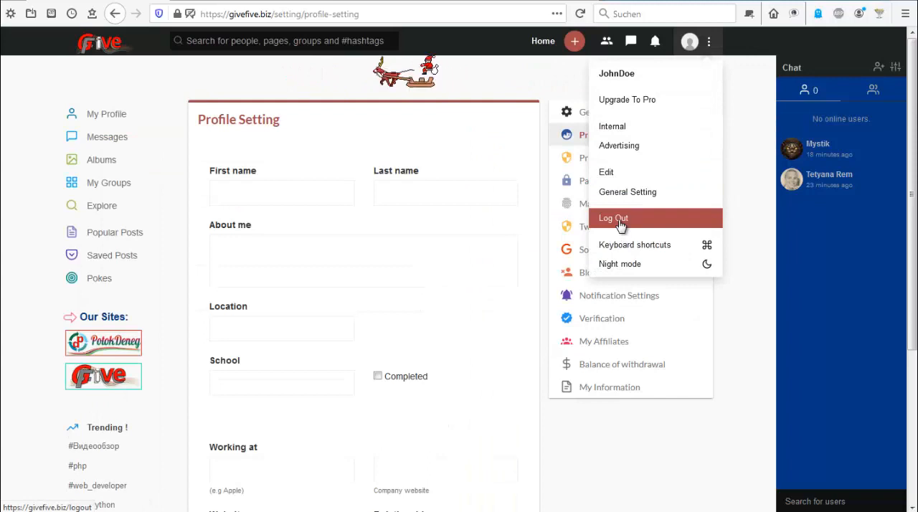
mouse_move(634, 245)
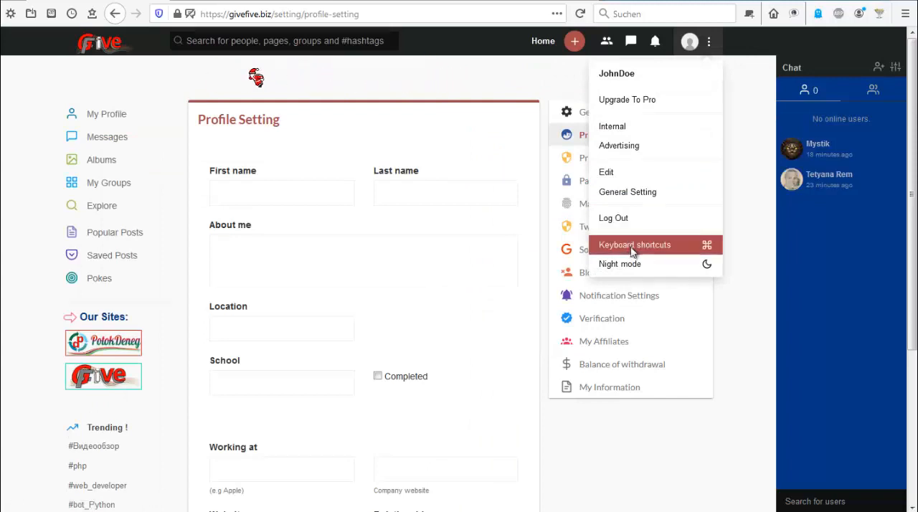
left_click(634, 245)
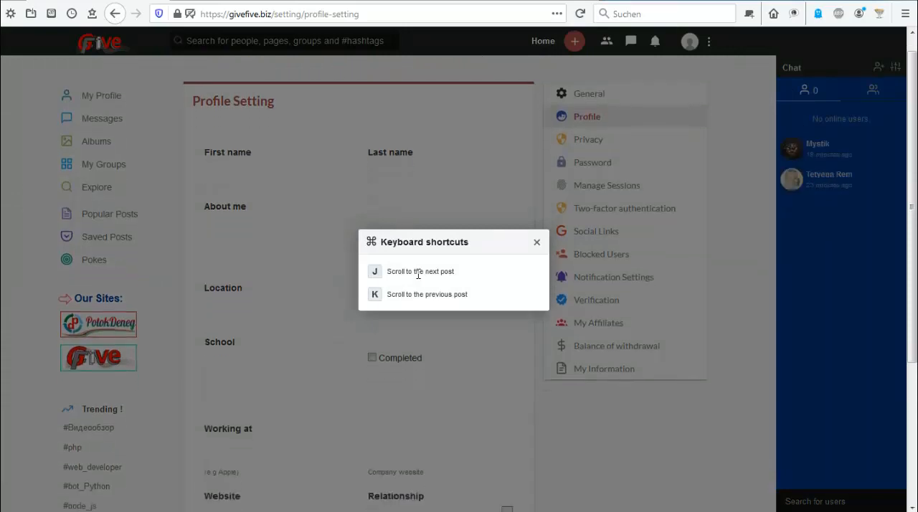
scroll("down", 3)
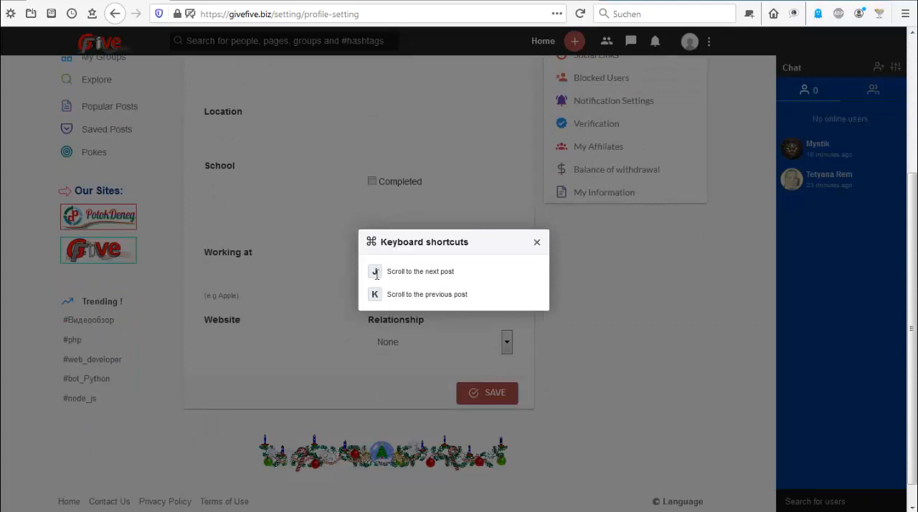
mouse_move(502, 292)
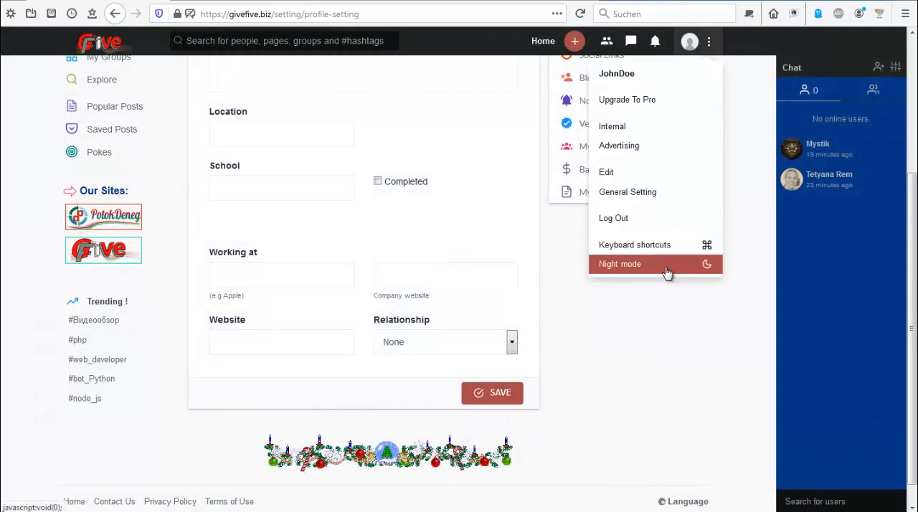
Switch the site to Night mode so pages use the dark theme
left_click(620, 263)
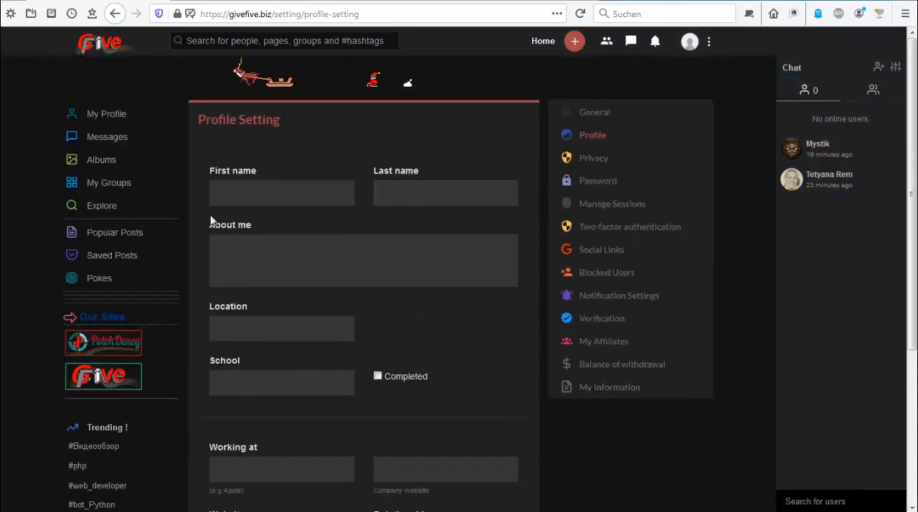
mouse_move(746, 124)
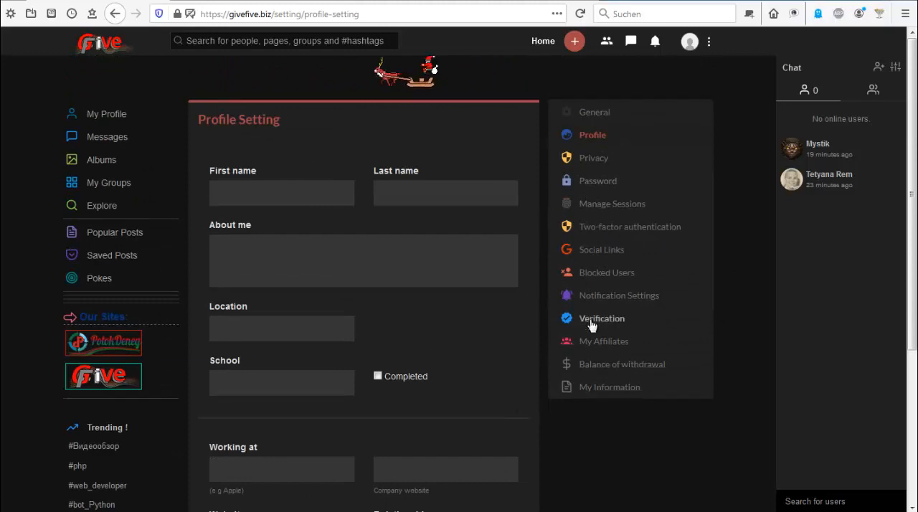
mouse_move(479, 502)
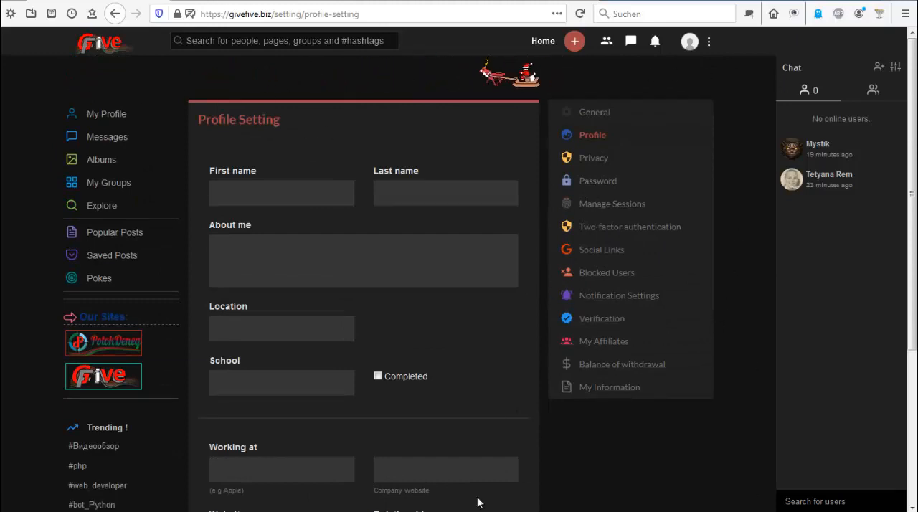